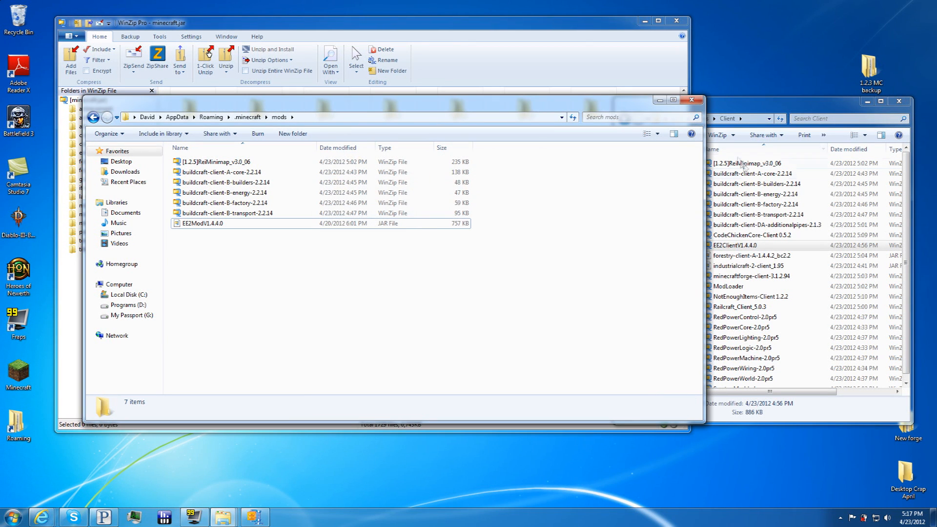
# - Copy IndustrialCraft 2 and the seven RedPower zips from the Client folder into .minecraft\mods and launch Minecraft
pyautogui.click(735, 245)
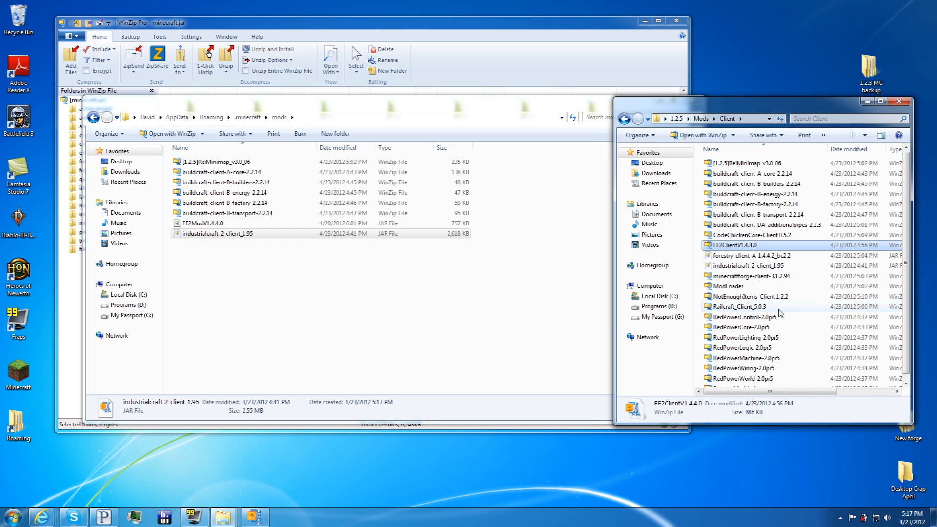
pyautogui.click(745, 317)
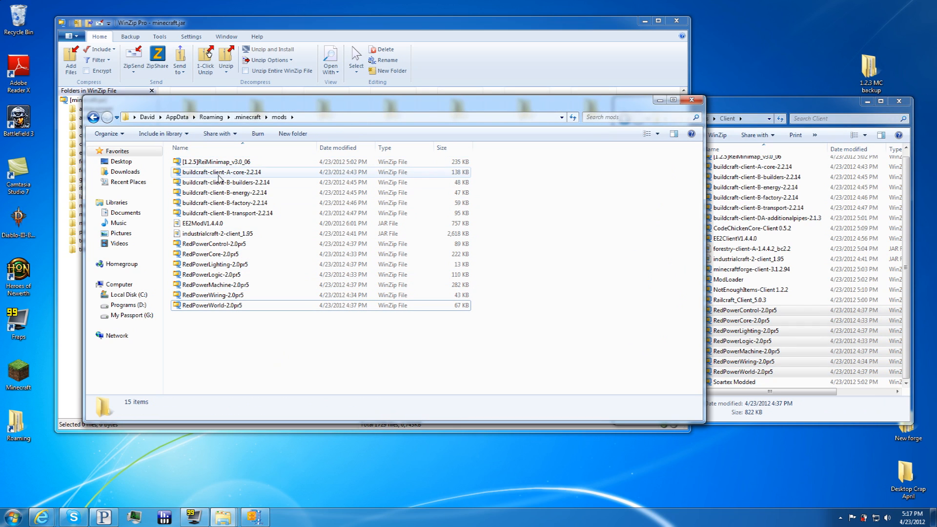
pyautogui.click(222, 233)
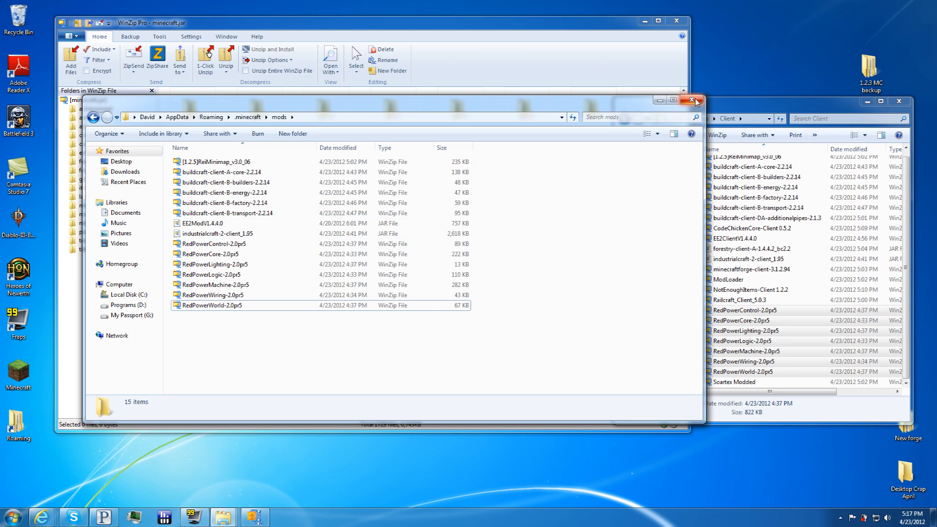
pyautogui.moveTo(695, 100)
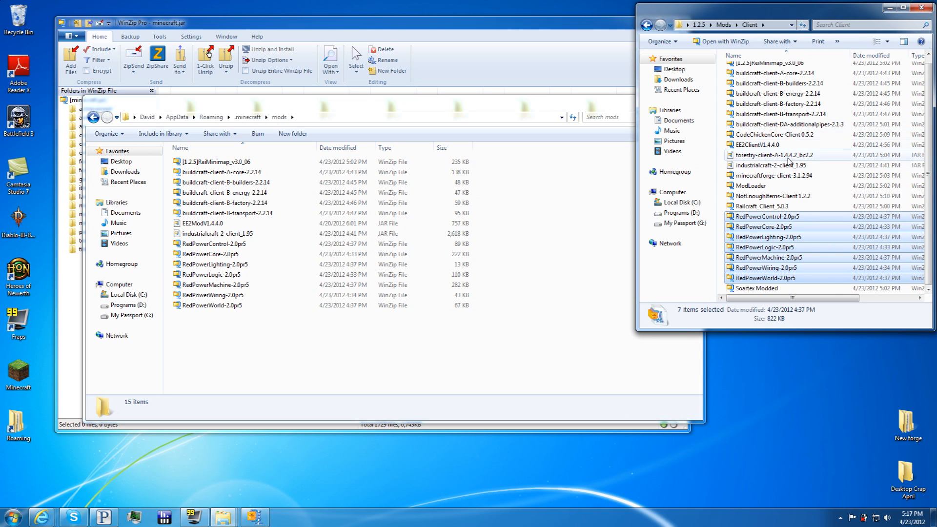
pyautogui.moveTo(788, 140)
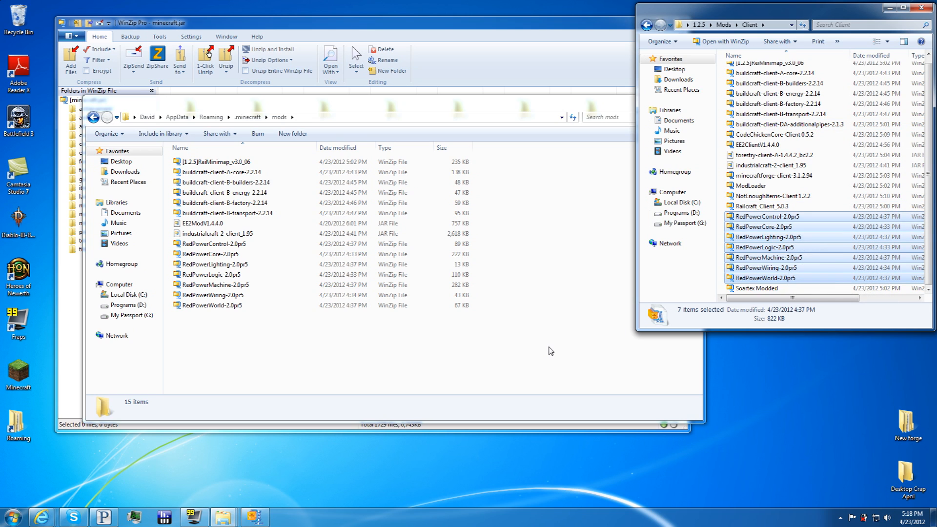
pyautogui.click(768, 257)
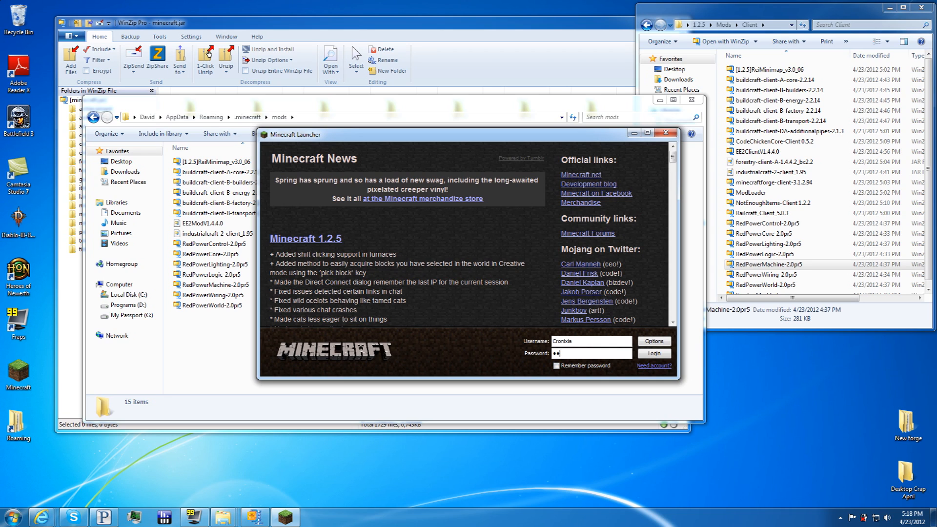
# - Log in to Minecraft 1.2.5 with the saved account and check the Options screen
pyautogui.write('••••')
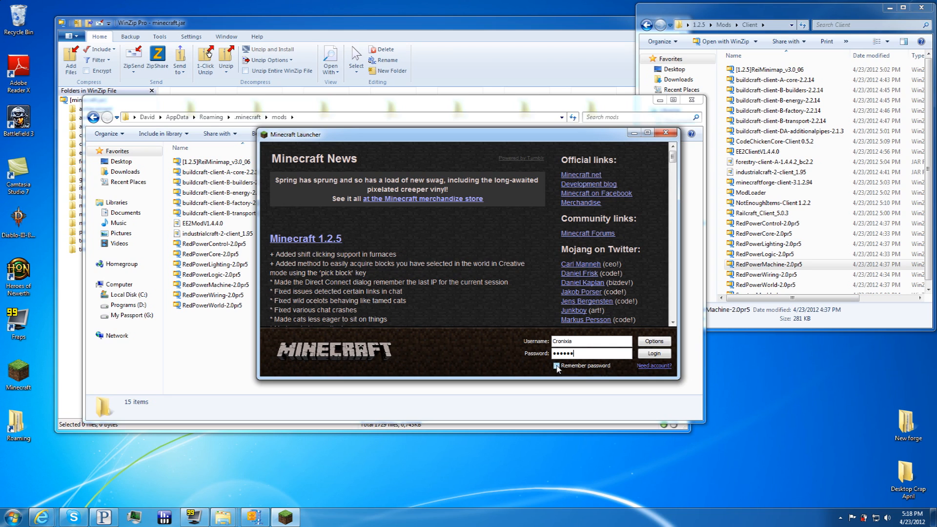
pyautogui.click(653, 353)
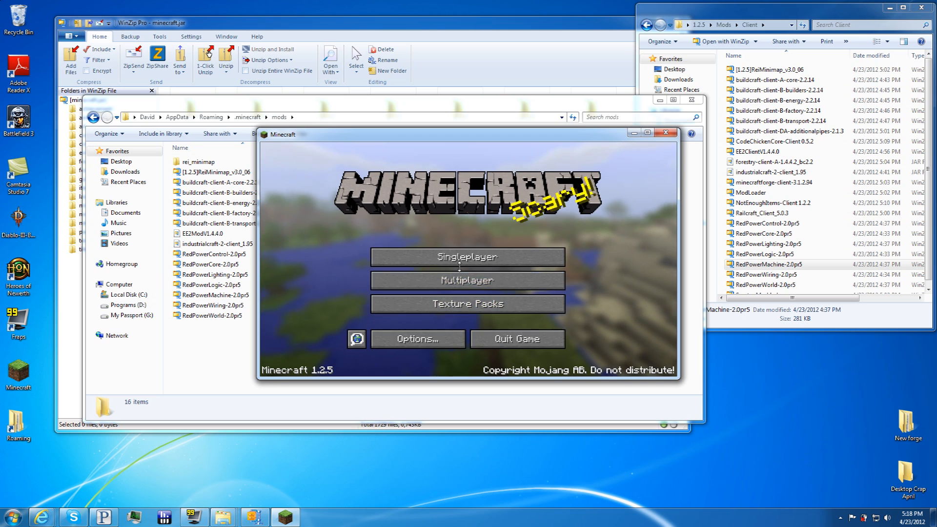
pyautogui.click(467, 257)
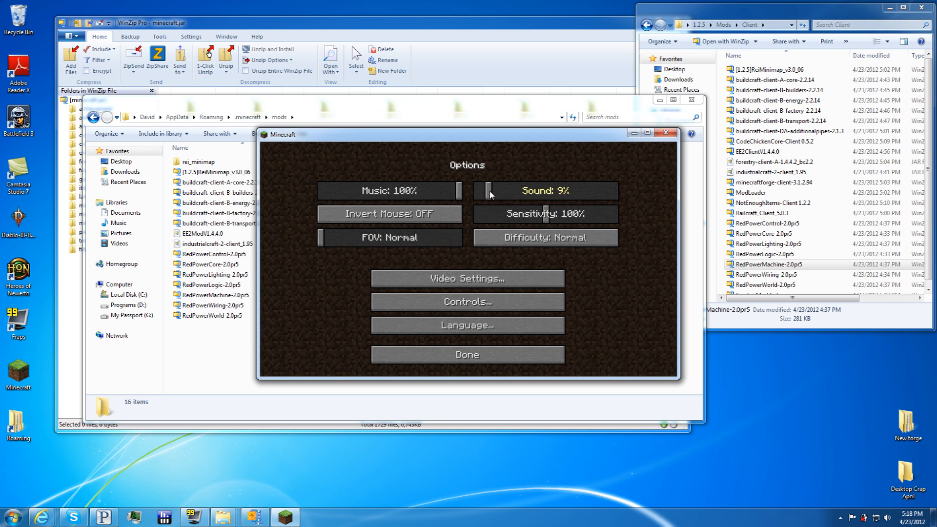
pyautogui.click(467, 353)
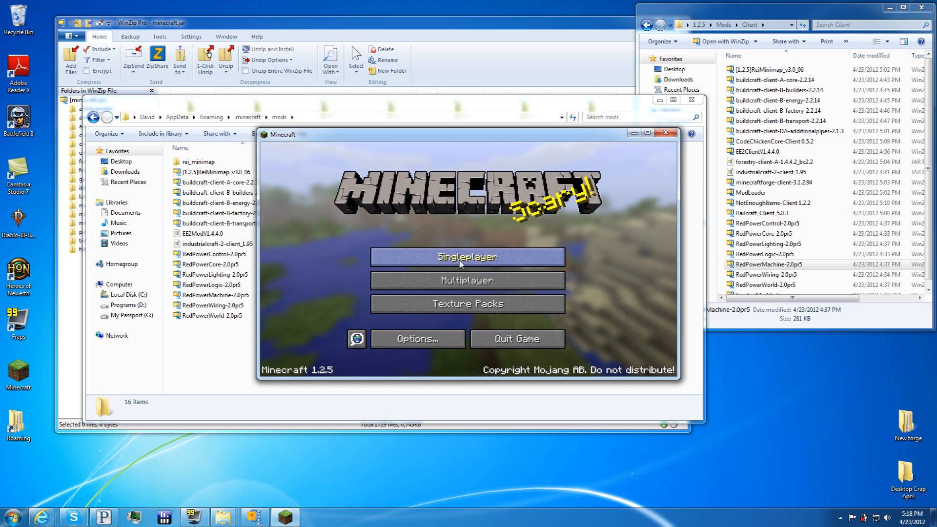
# - Create a brand-new singleplayer survival world and start playing it
pyautogui.click(466, 257)
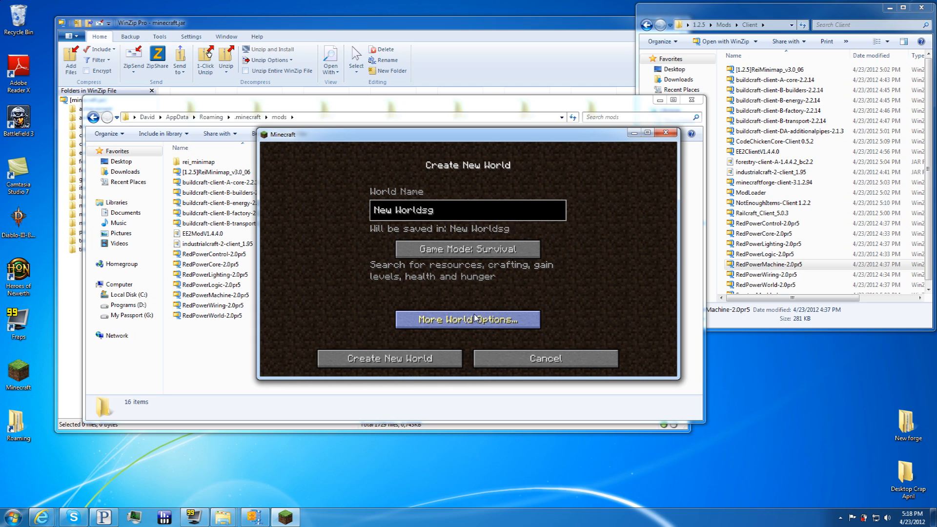
pyautogui.click(388, 359)
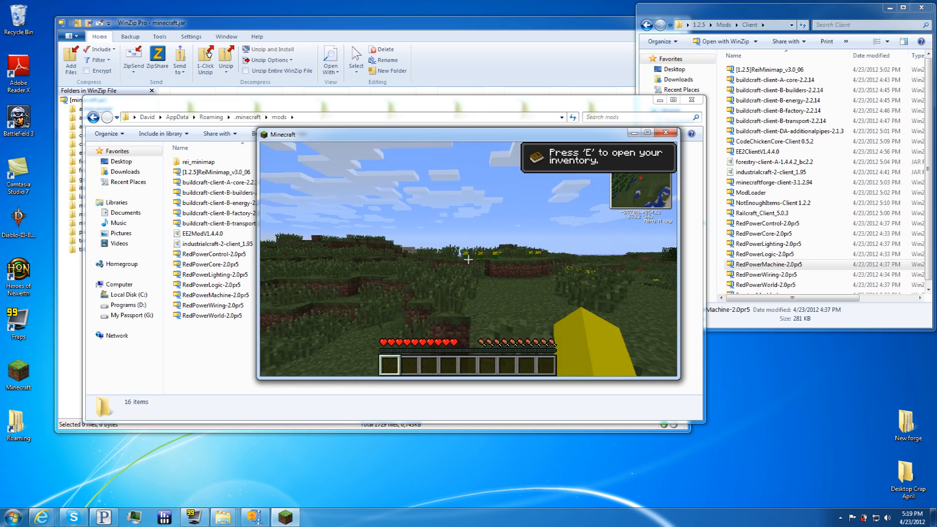
# - Page through the NEI inventory item list to confirm the modded blocks and items loaded
pyautogui.press('e')
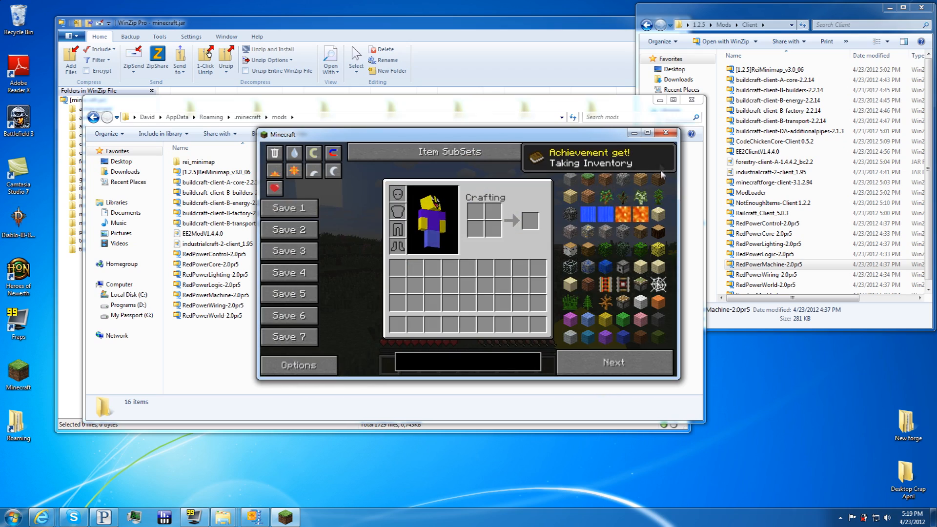
pyautogui.click(613, 361)
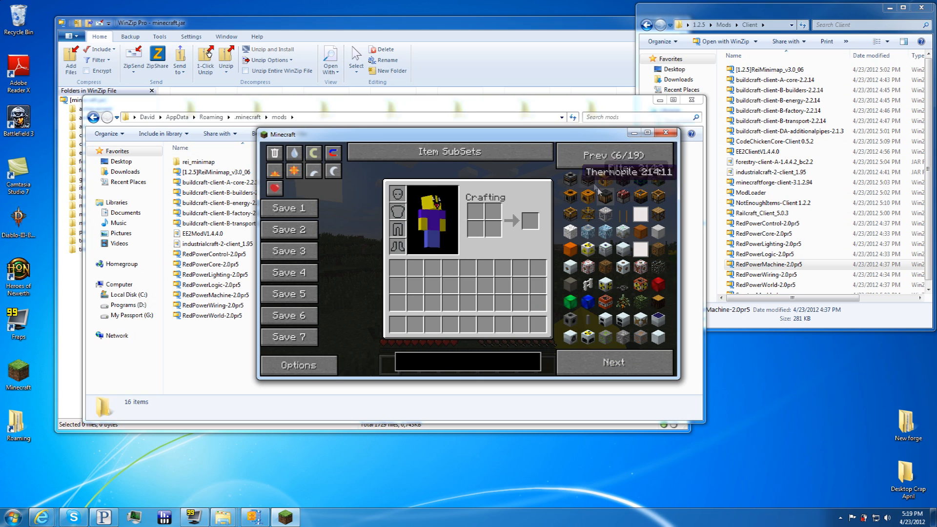
pyautogui.click(612, 362)
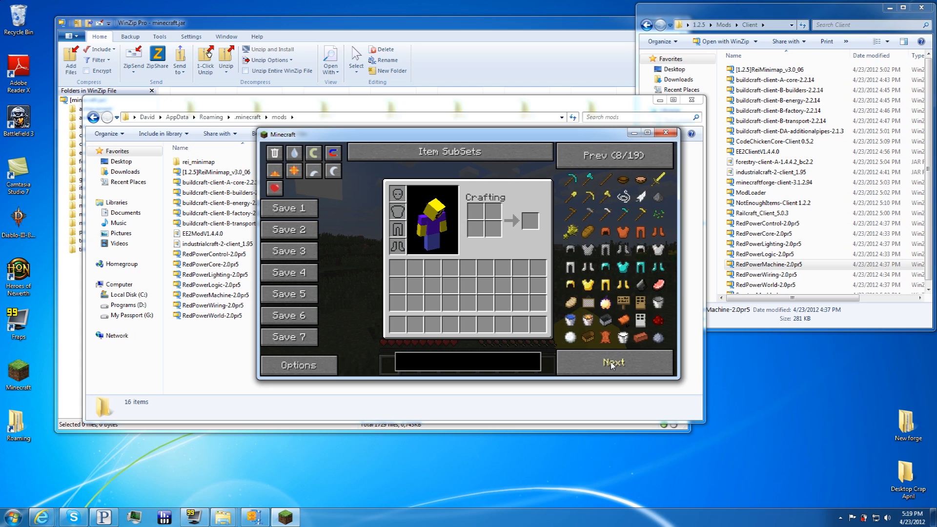
pyautogui.click(611, 362)
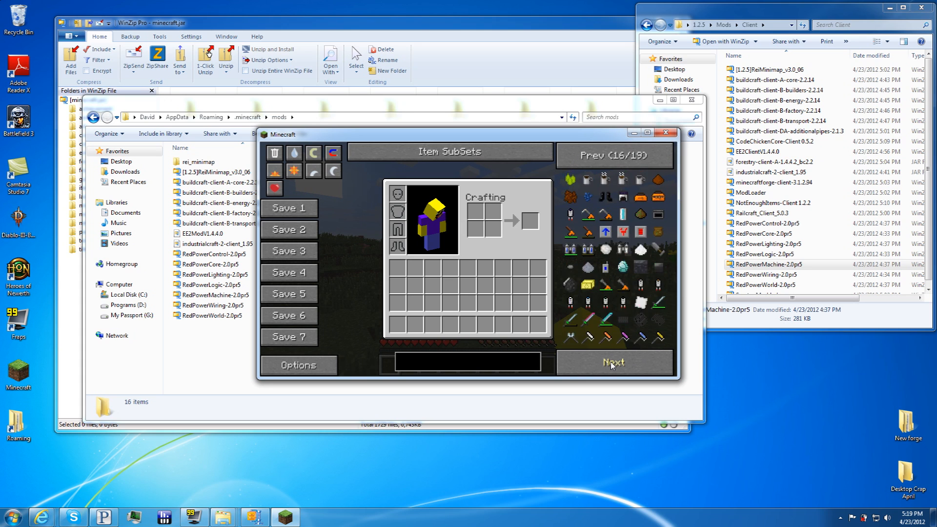
pyautogui.click(611, 362)
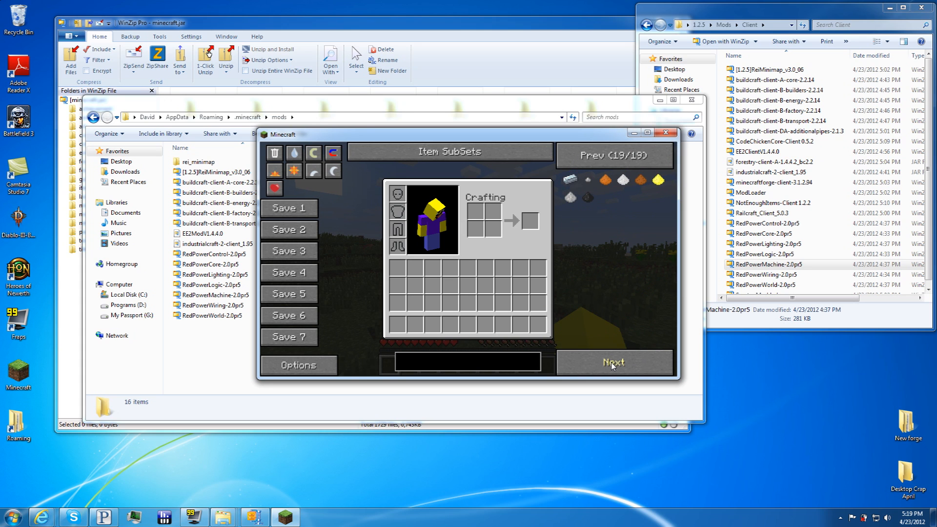
pyautogui.click(613, 362)
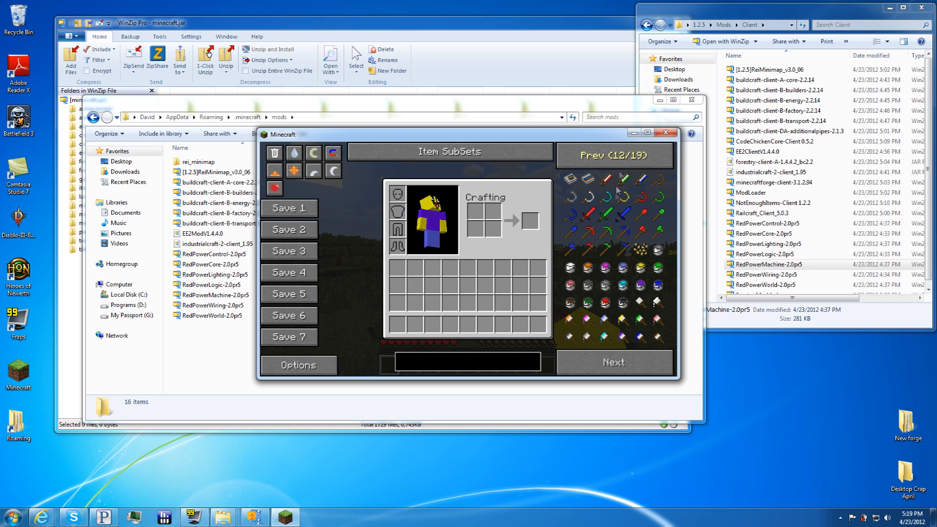
pyautogui.click(613, 156)
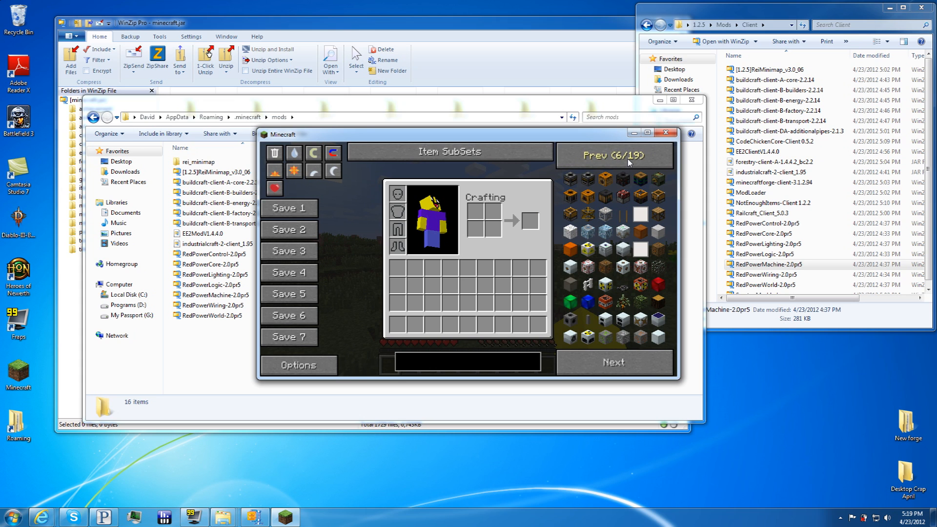
pyautogui.click(615, 156)
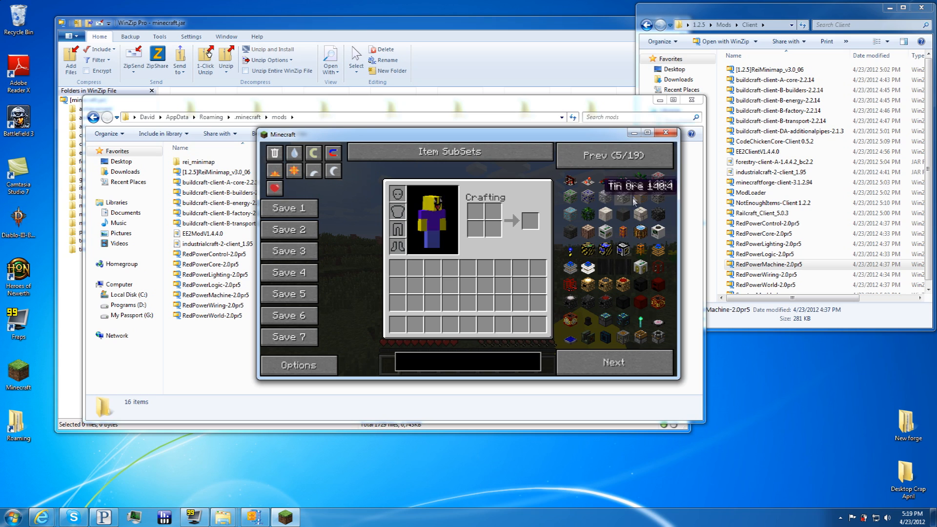
pyautogui.moveTo(669, 133)
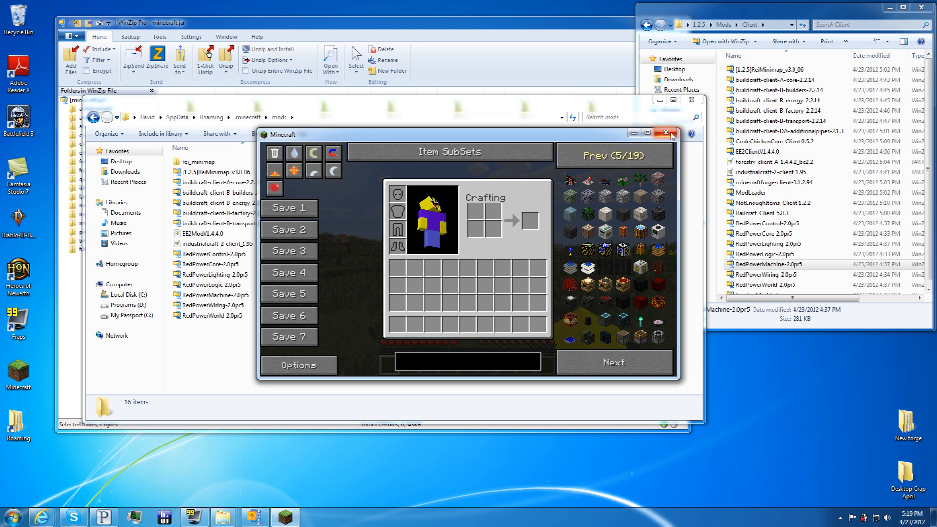
pyautogui.moveTo(672, 134)
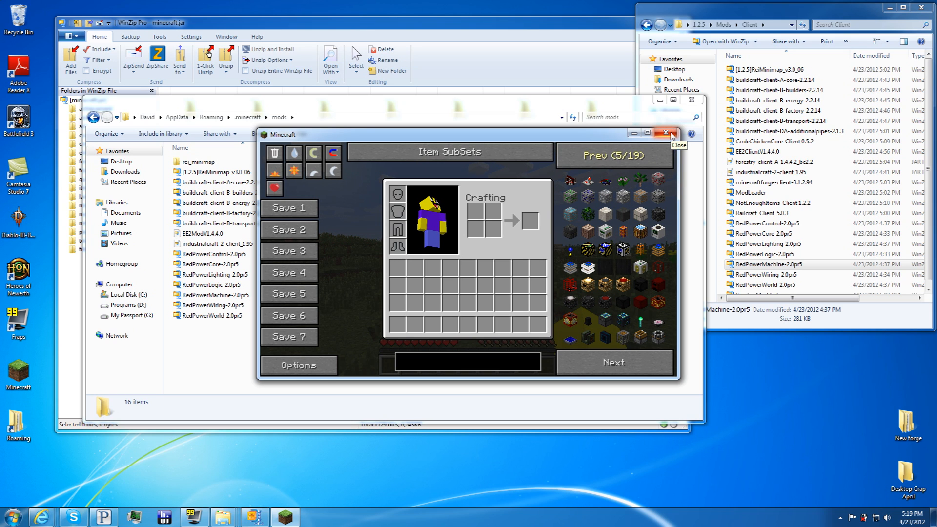
# - Quit Minecraft by closing the game window
pyautogui.click(671, 133)
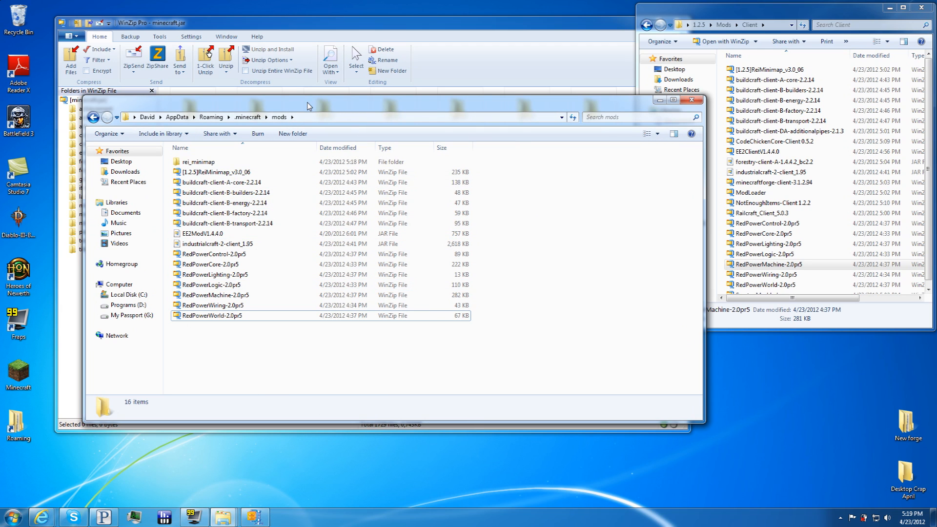
pyautogui.moveTo(426, 366)
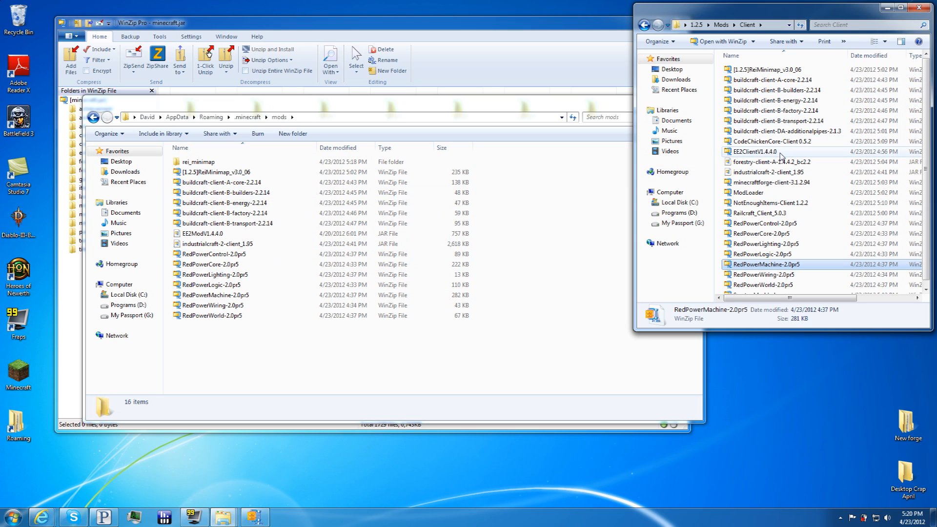
# - Copy forestry-client, Railcraft_Client and buildcraft additionalpipes from the Client folder into .minecraft\mods
pyautogui.click(777, 161)
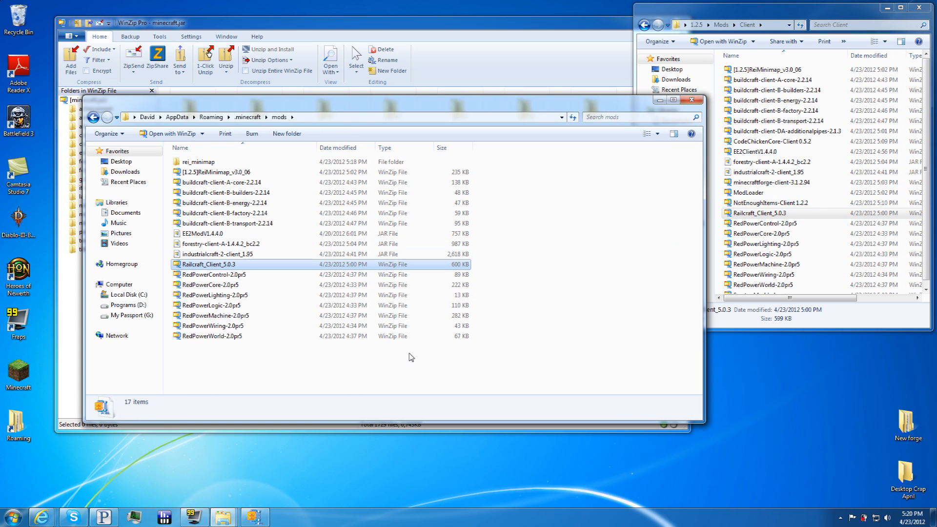
pyautogui.click(763, 223)
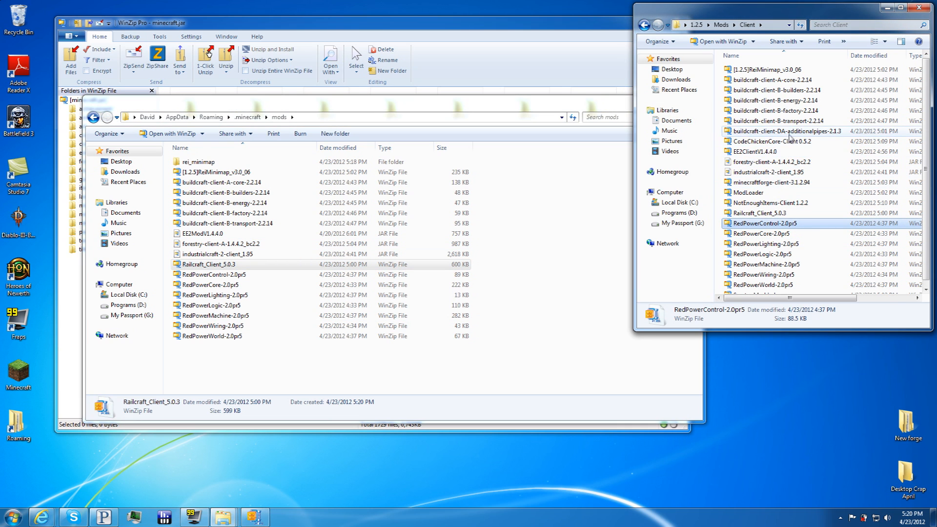
pyautogui.click(239, 233)
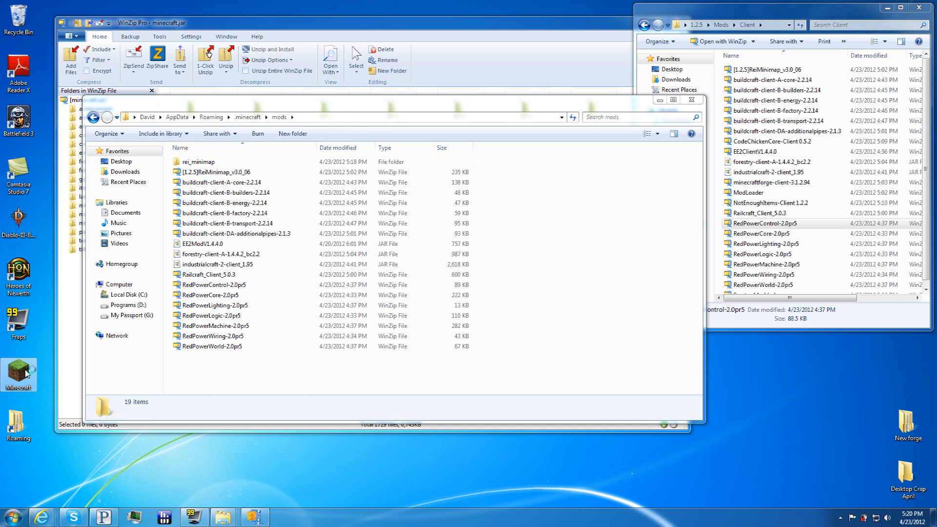
# - Relaunch Minecraft from the desktop shortcut and log in with the expanded mods folder
pyautogui.doubleClick(19, 372)
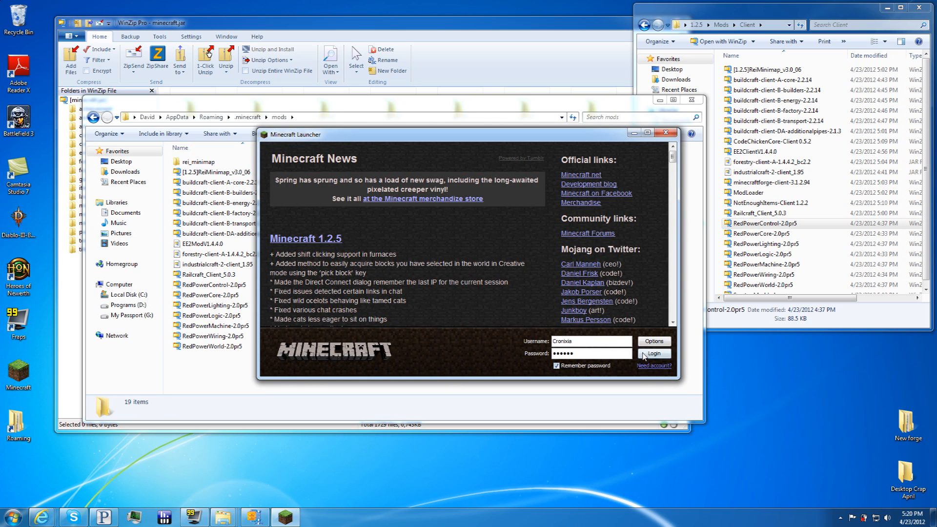
pyautogui.click(653, 353)
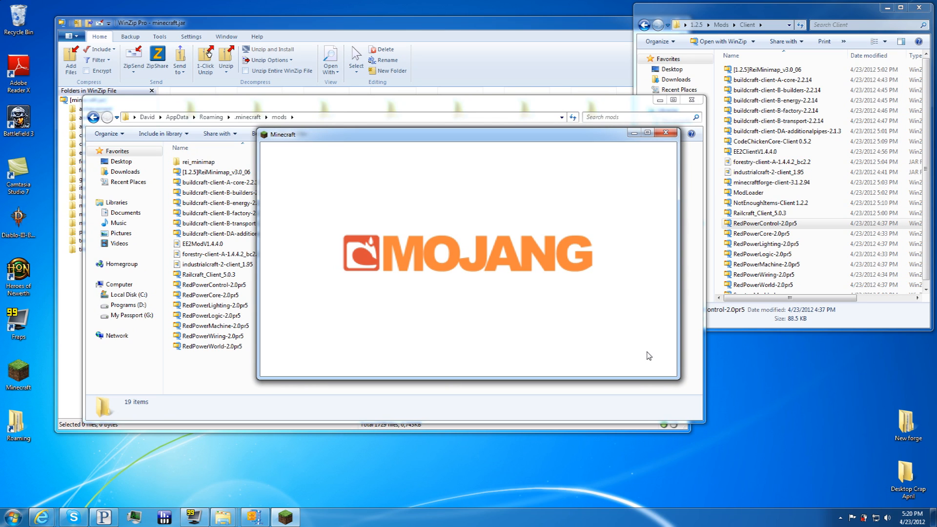
pyautogui.moveTo(642, 358)
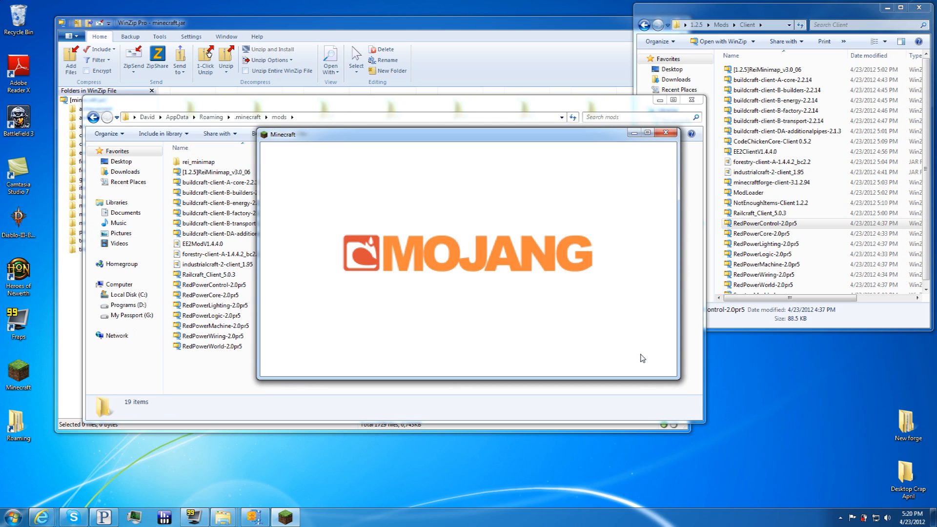
pyautogui.moveTo(349, 326)
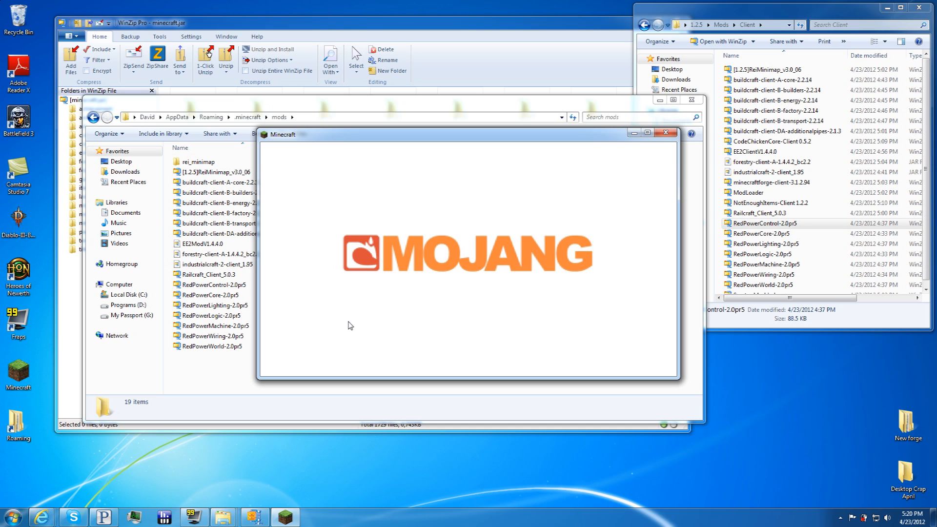
pyautogui.moveTo(369, 343)
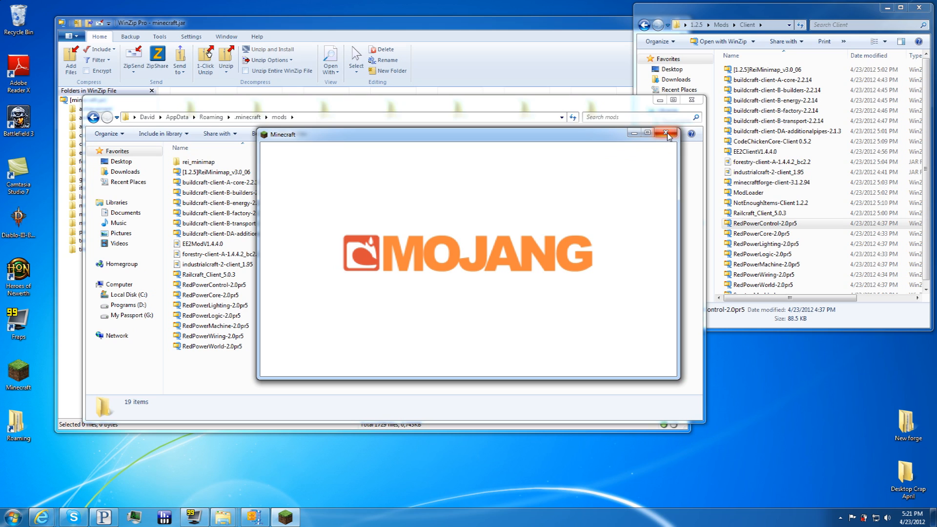
pyautogui.moveTo(666, 135)
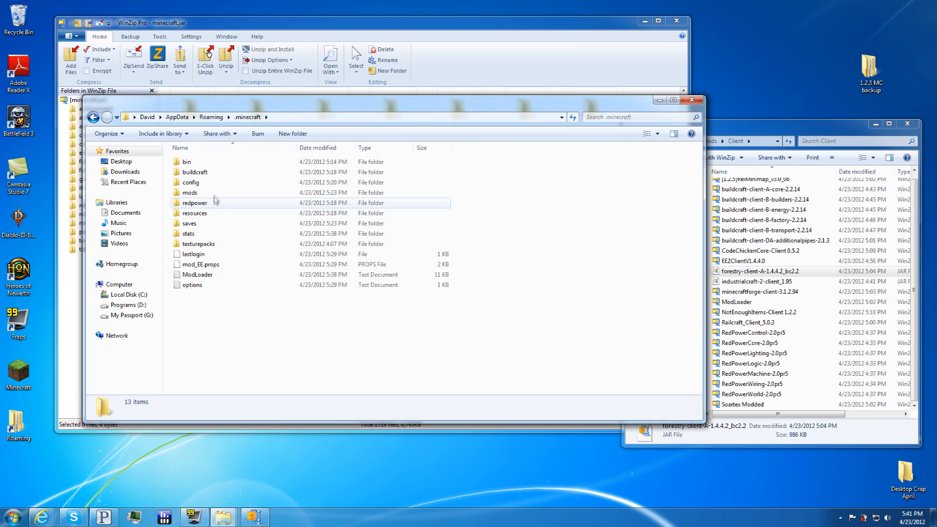
pyautogui.moveTo(215, 181)
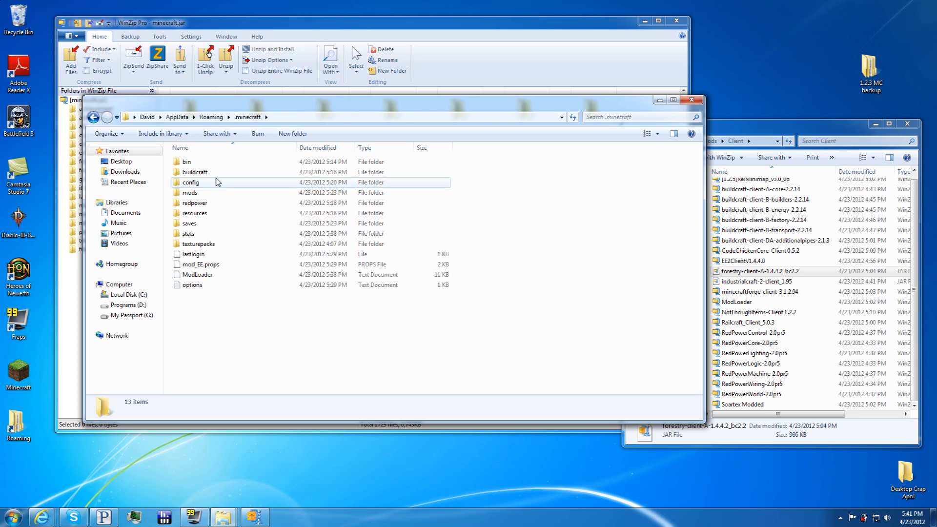
# - Open railcraft.cfg from .minecraft\config\railcraft in Notepad
pyautogui.doubleClick(193, 183)
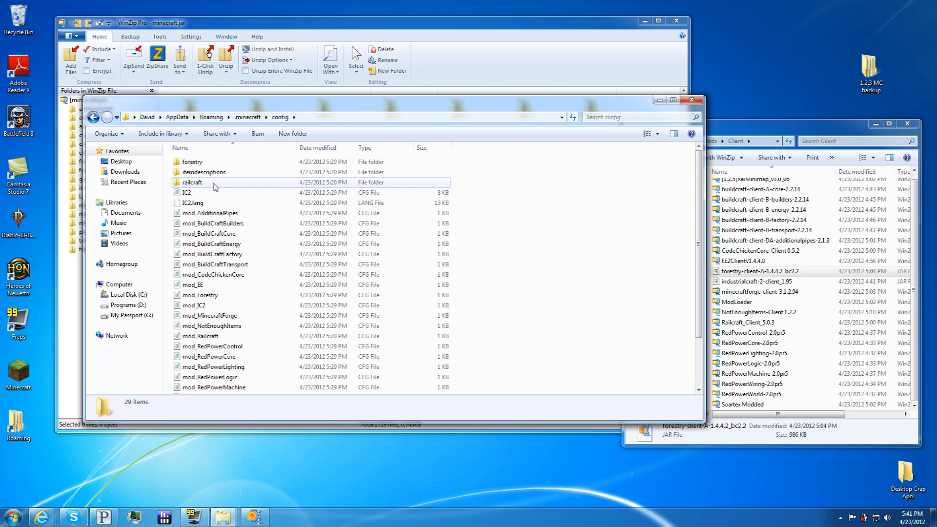
pyautogui.doubleClick(192, 183)
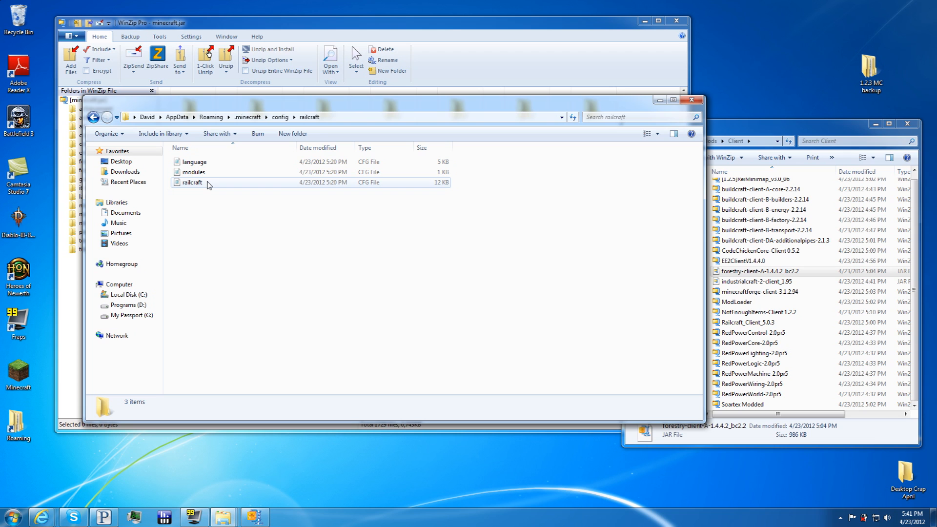
pyautogui.doubleClick(191, 183)
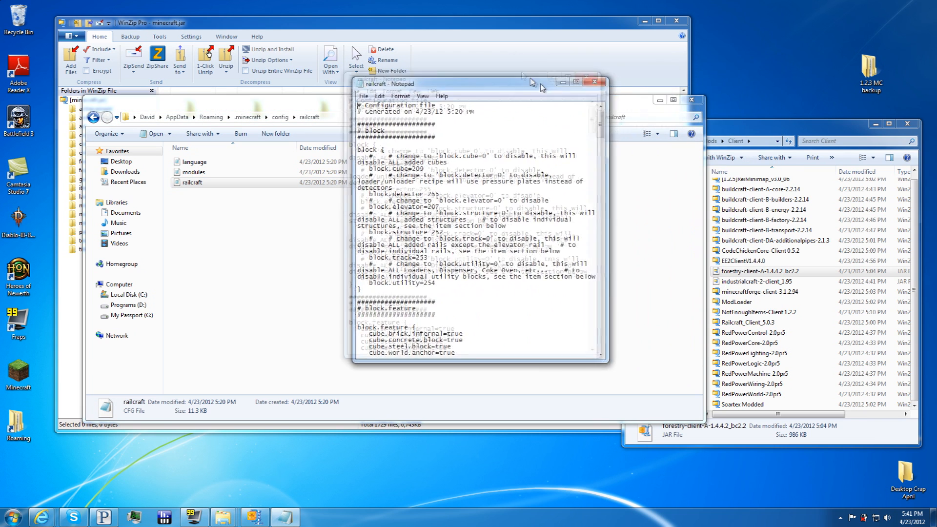
# - Set the Railcraft cube, detector, elevator, structure, track and utility block IDs to 191–196
pyautogui.moveTo(532, 84); pyautogui.dragTo(435, 53)
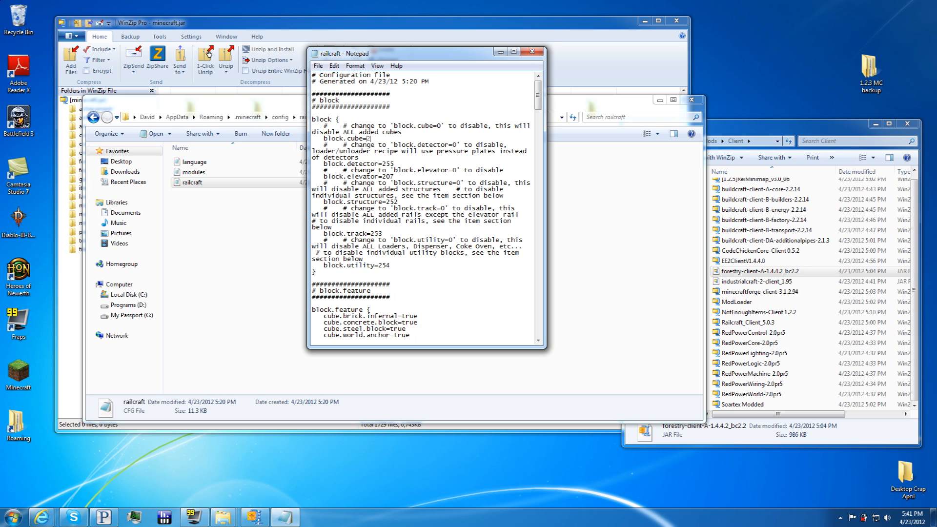
pyautogui.write('191')
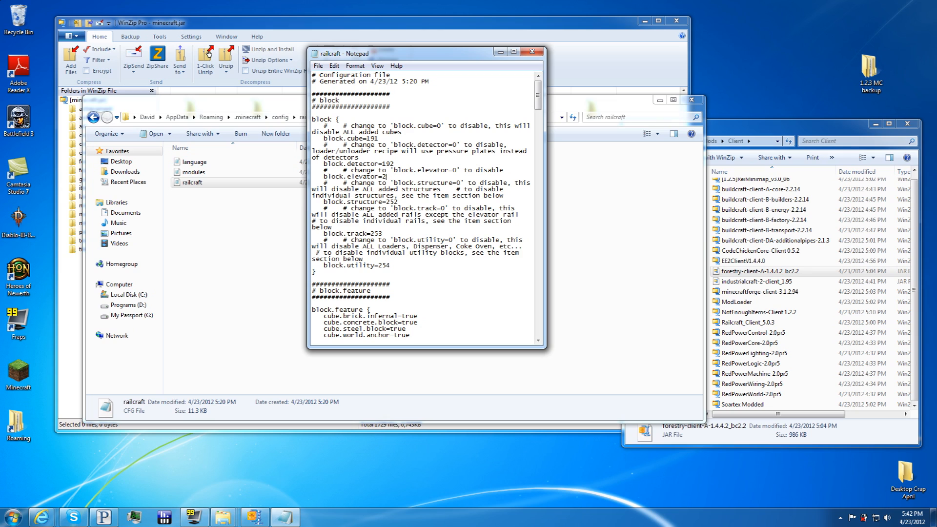
pyautogui.write('193')
pyautogui.click(426, 201)
pyautogui.write('194')
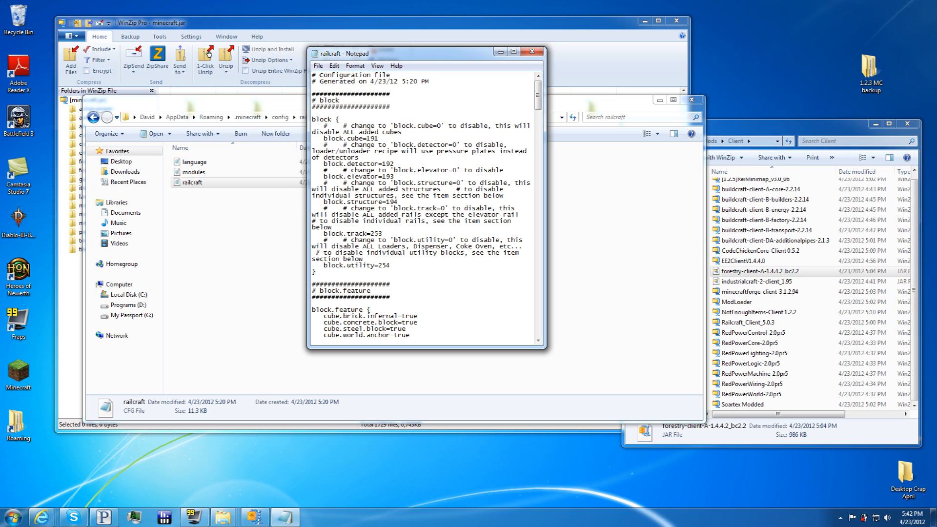
pyautogui.write('195')
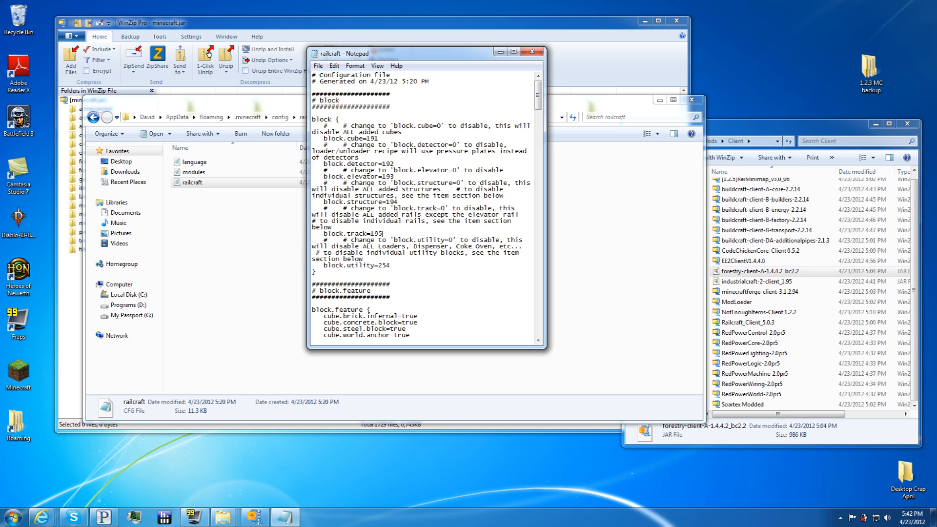
pyautogui.write('19')
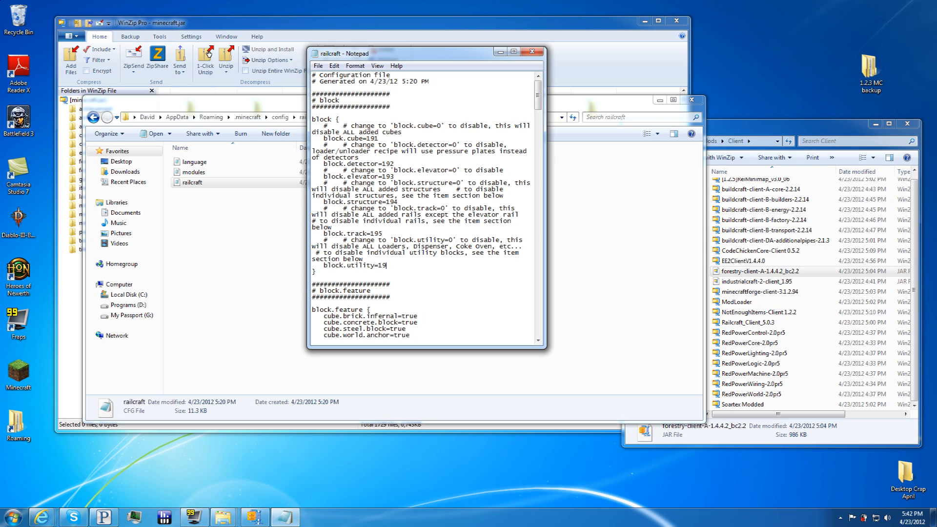
# - Save the edited Railcraft config and close Notepad
pyautogui.click(317, 66)
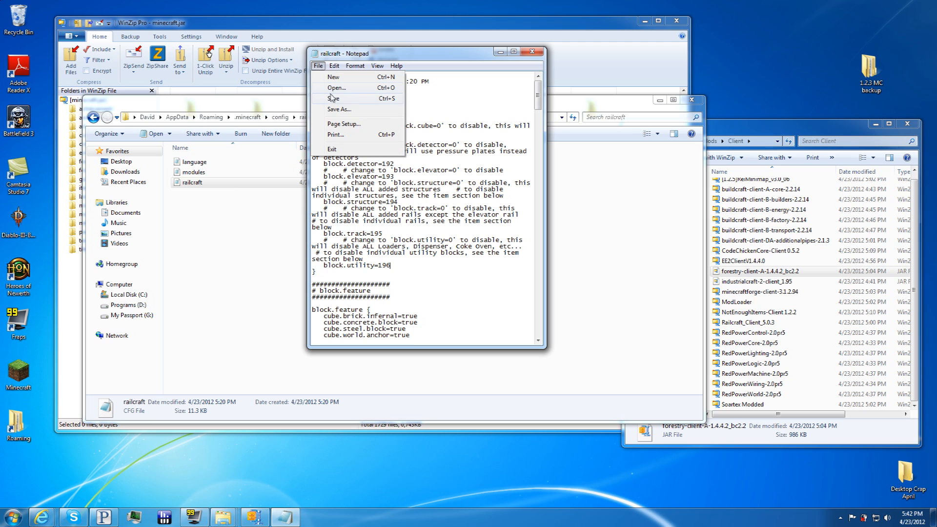
pyautogui.click(334, 98)
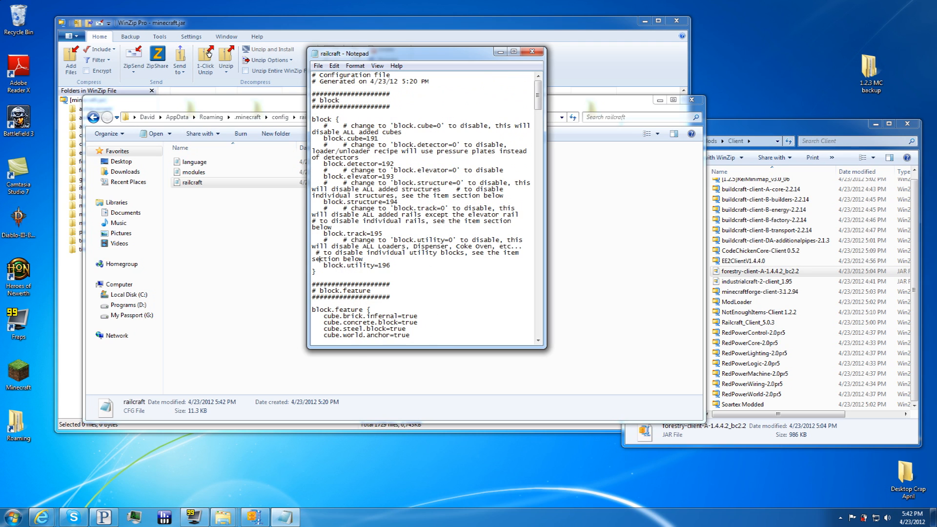
pyautogui.click(531, 51)
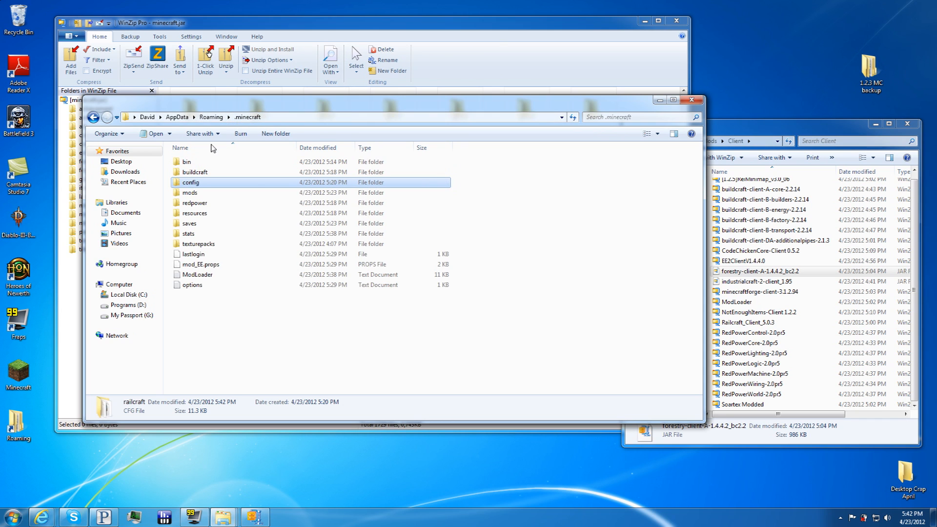
# - Return to the .minecraft mods folder and bring up the Minecraft launcher
pyautogui.doubleClick(190, 192)
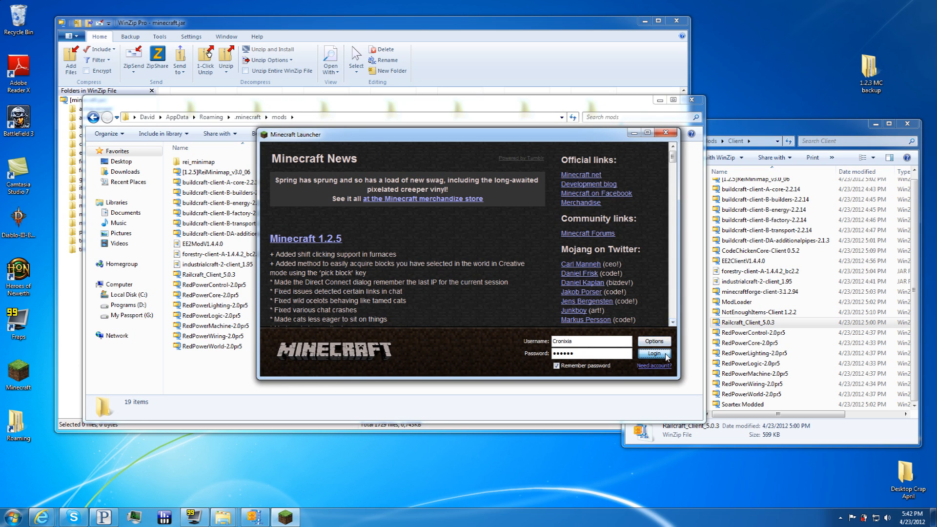
# - Log in, load the world, check block IDs in use via the NEI inventory, then close the game
pyautogui.click(653, 353)
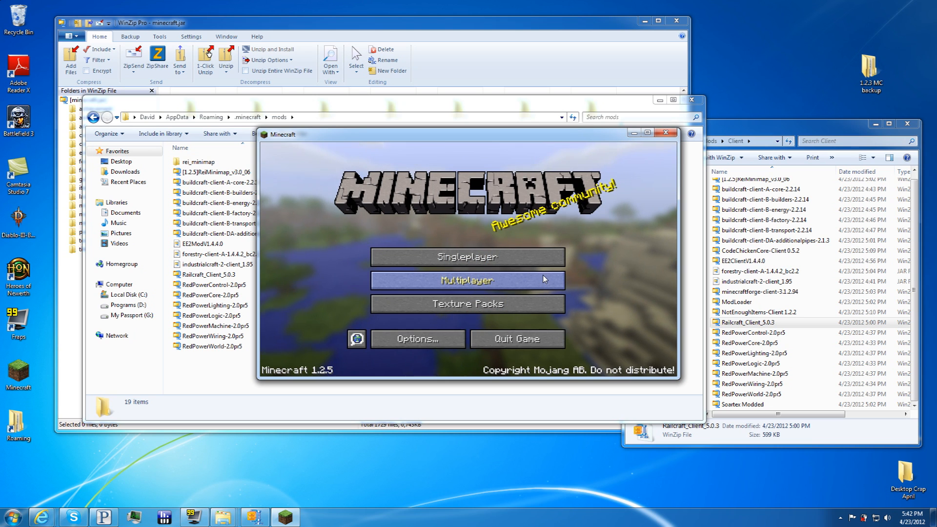
pyautogui.click(467, 257)
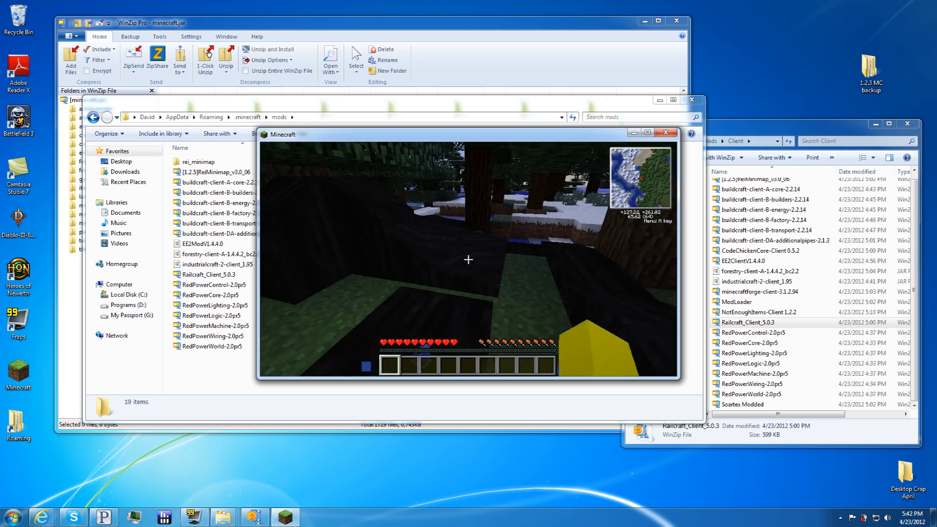
pyautogui.press('e')
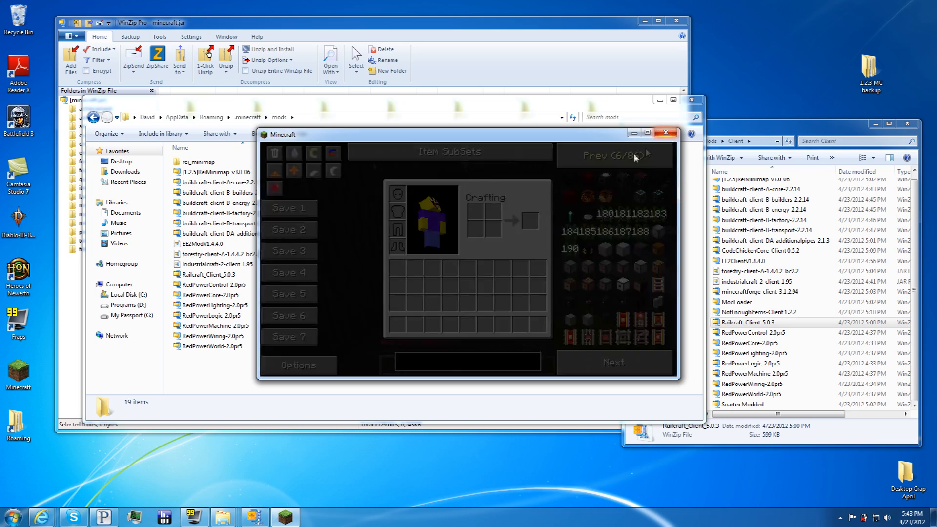
pyautogui.click(665, 134)
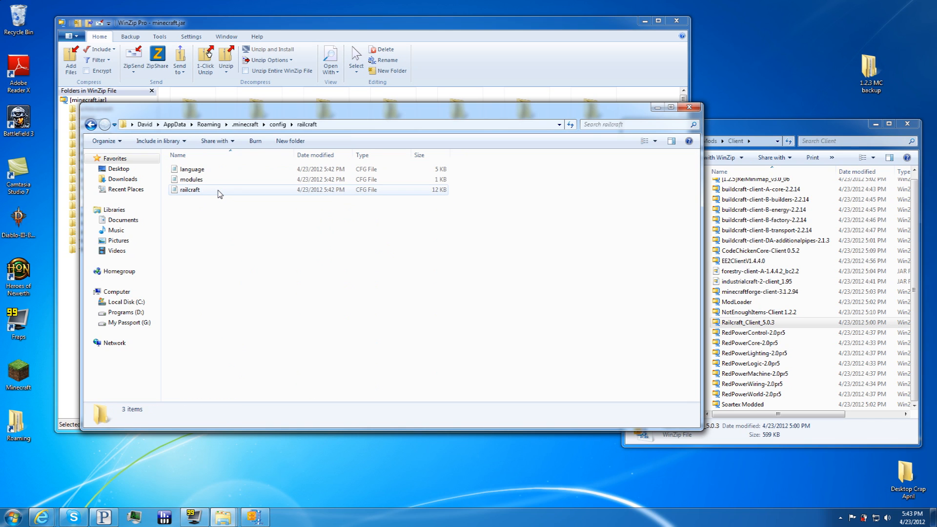
# - Reopen railcraft.cfg, shift the block IDs down to 190–195, save and close Notepad
pyautogui.doubleClick(191, 189)
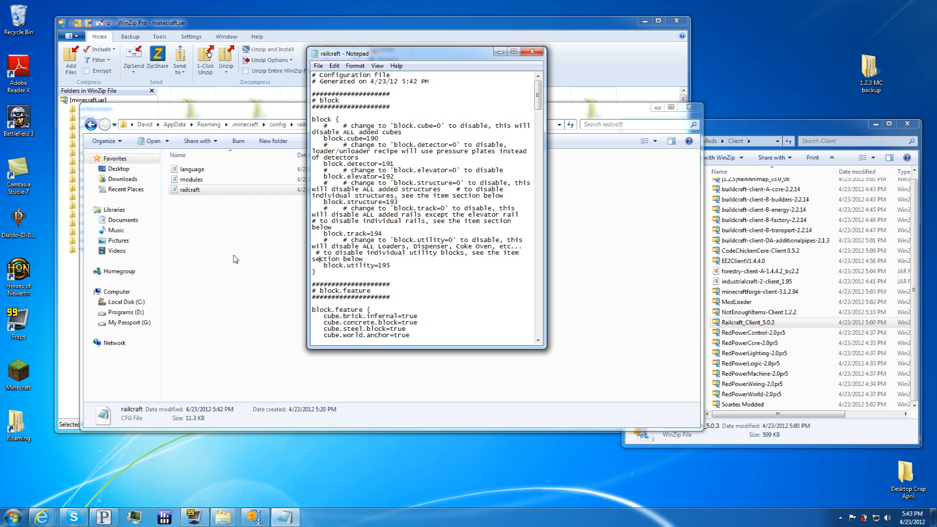
pyautogui.click(531, 52)
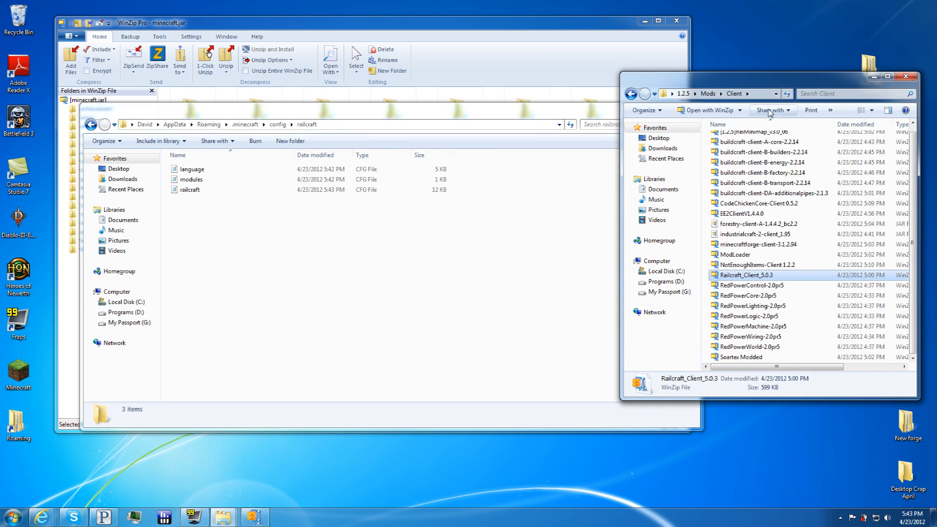
# - Set world.generate.copper and world.generate.tin to false in forestry base.conf and save on closing
pyautogui.click(277, 124)
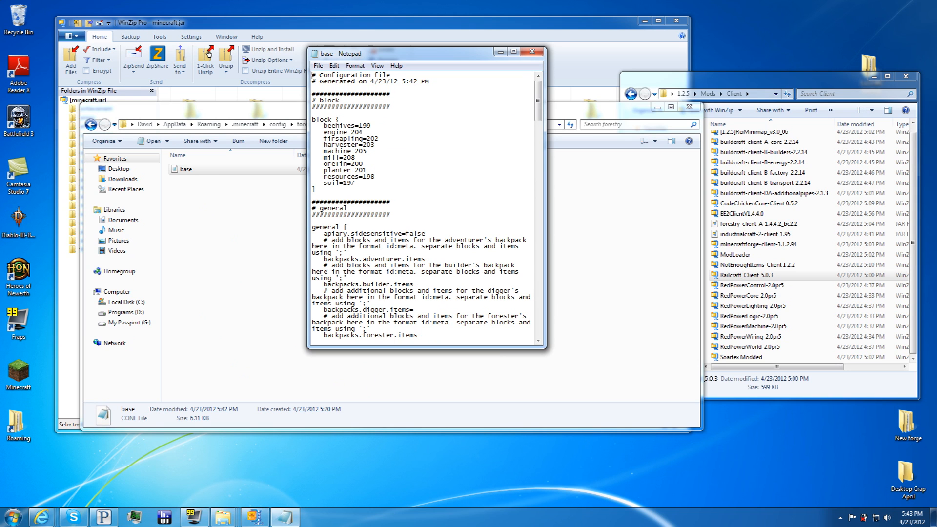
pyautogui.scroll(-3)
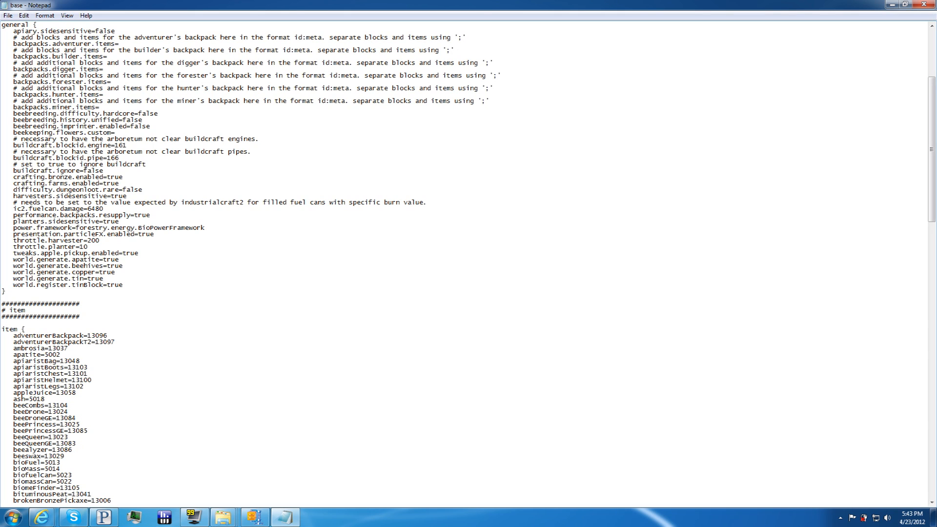
pyautogui.write('fals')
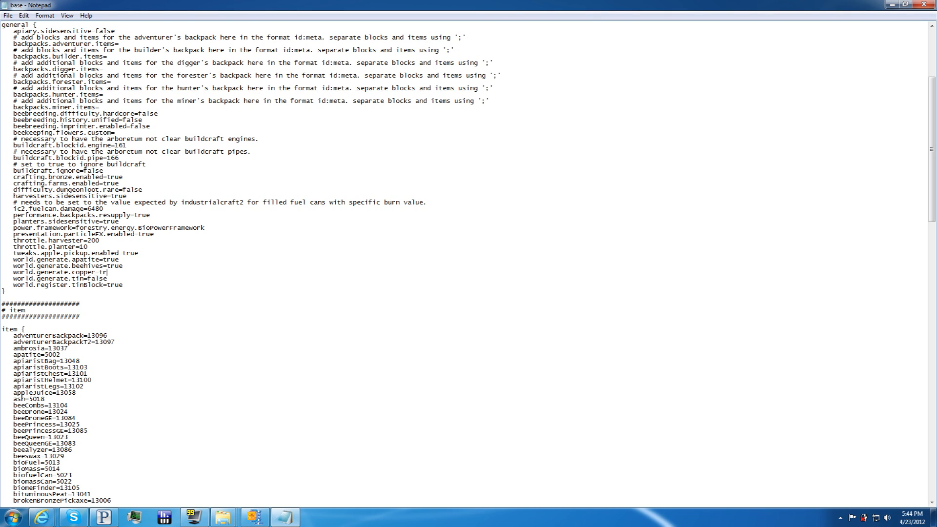
pyautogui.write('alse')
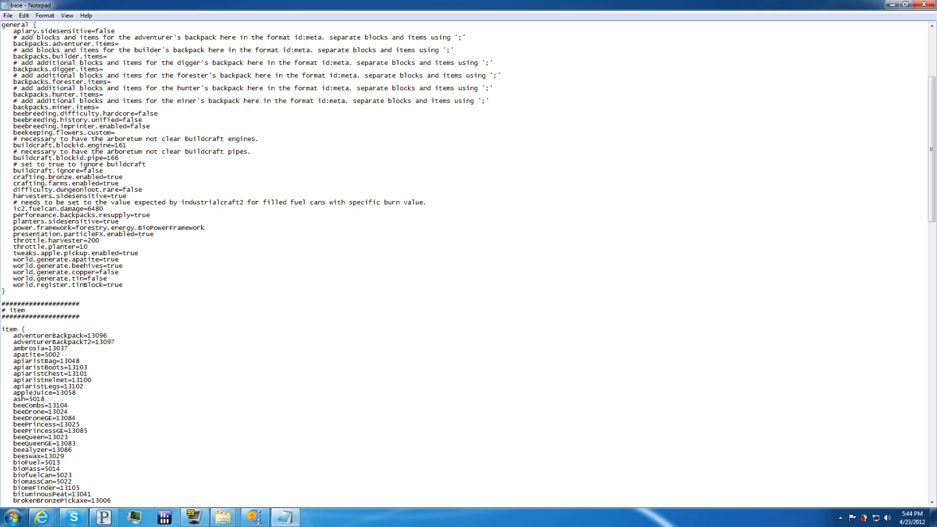
pyautogui.click(930, 4)
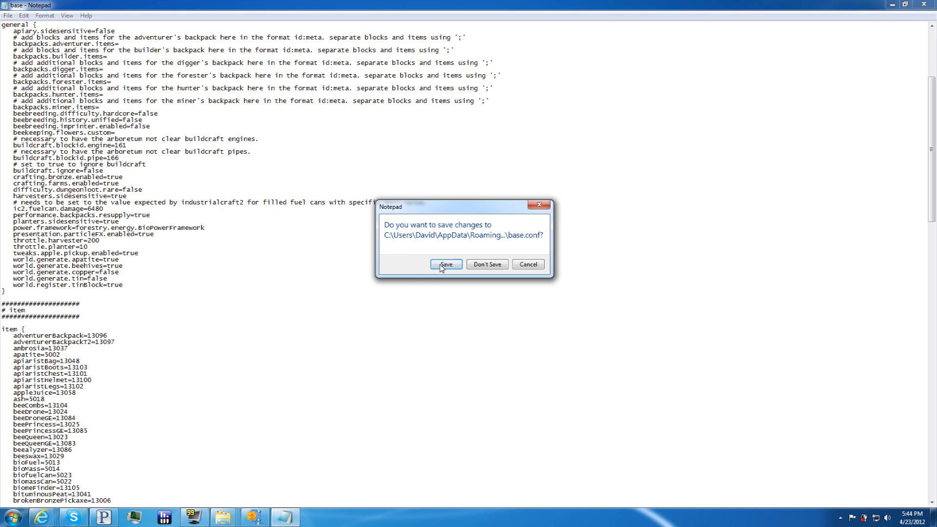
pyautogui.click(446, 265)
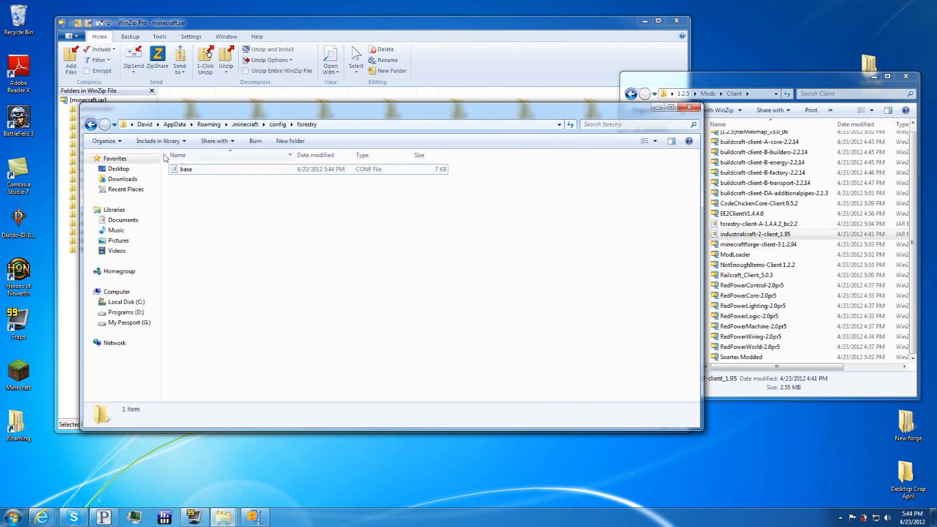
# - Navigate to .minecraft\redpower and open redpower.cfg maximized in Notepad
pyautogui.click(276, 124)
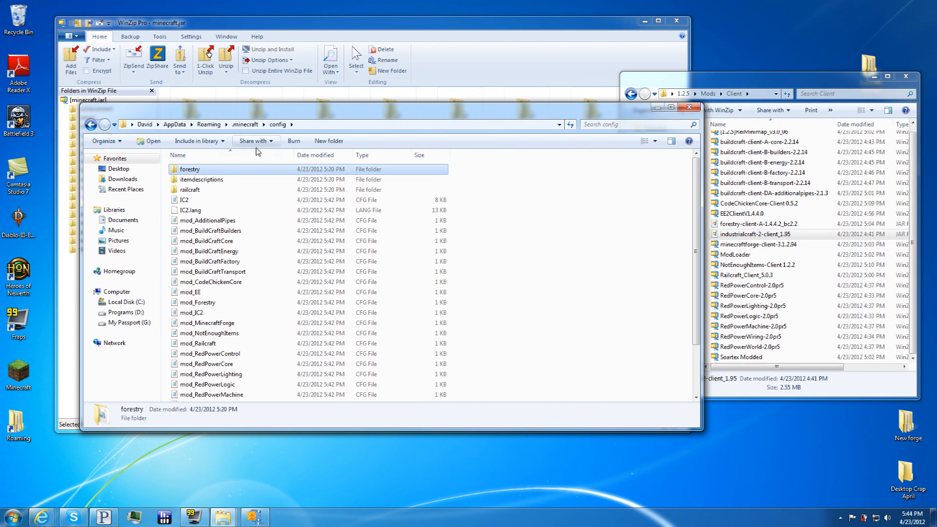
pyautogui.moveTo(251, 265)
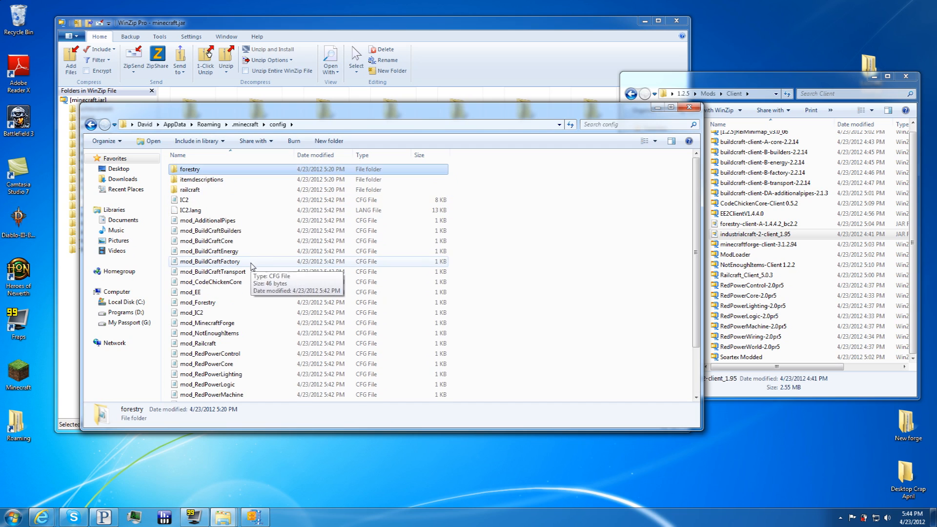
pyautogui.doubleClick(188, 169)
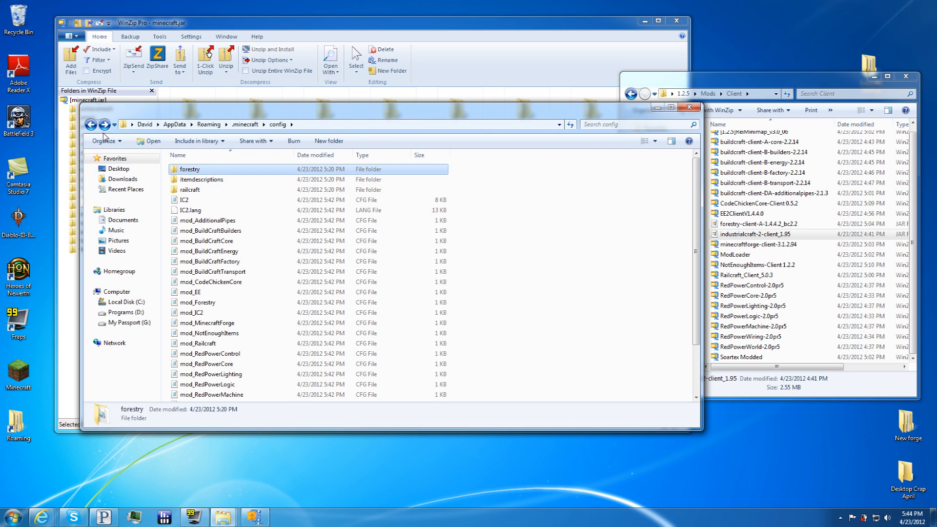
pyautogui.click(90, 124)
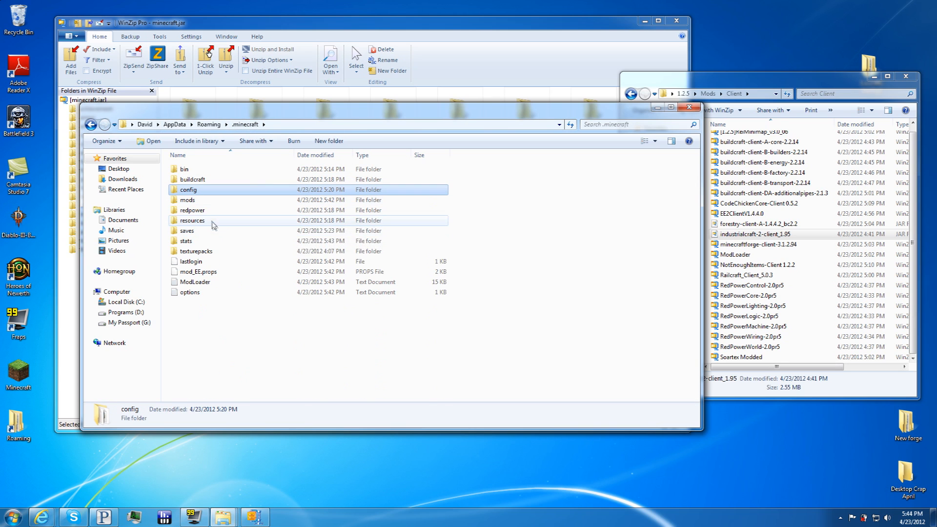
pyautogui.doubleClick(191, 210)
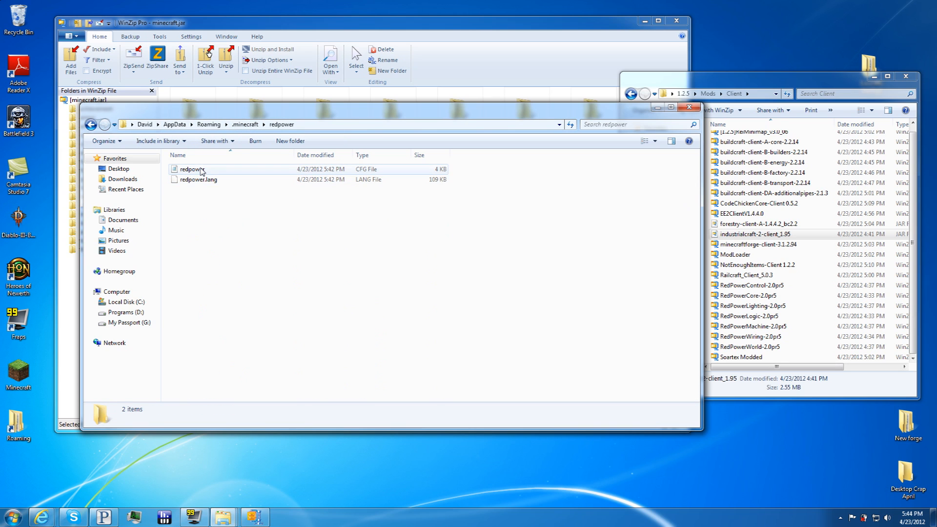
pyautogui.doubleClick(192, 169)
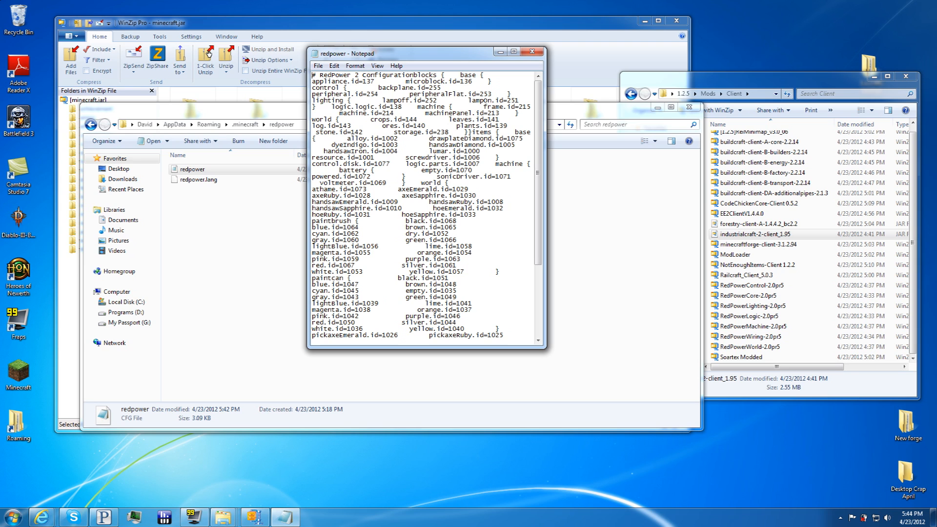
pyautogui.click(512, 53)
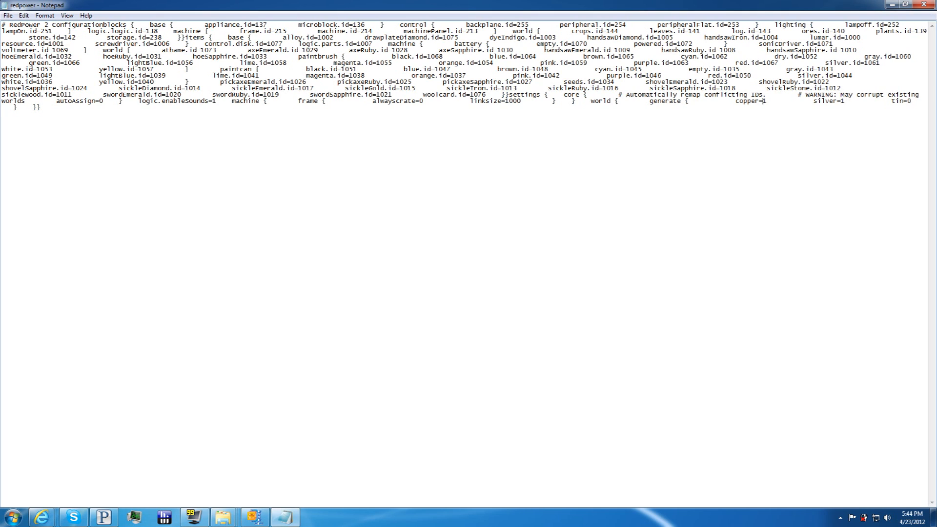
# - Change copper=1 to copper=0 in redpower.cfg and save on closing
pyautogui.write('0')
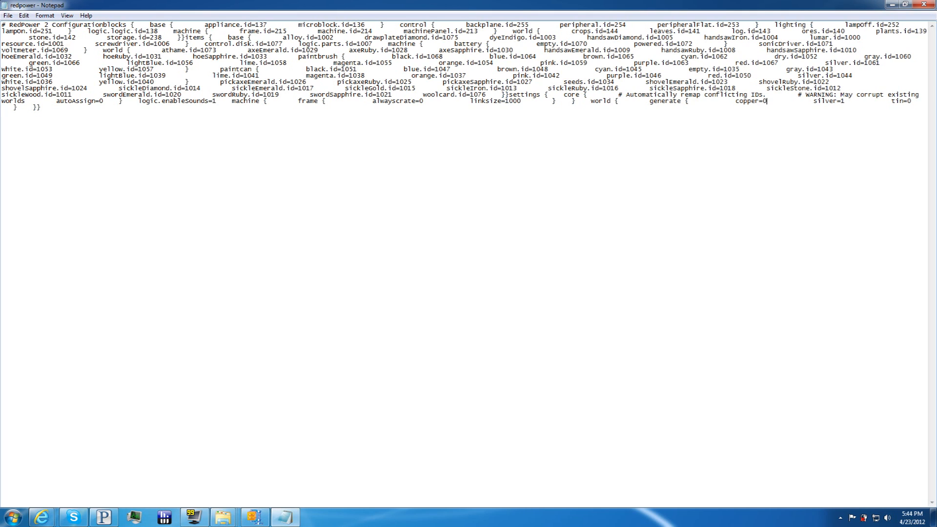
pyautogui.click(930, 5)
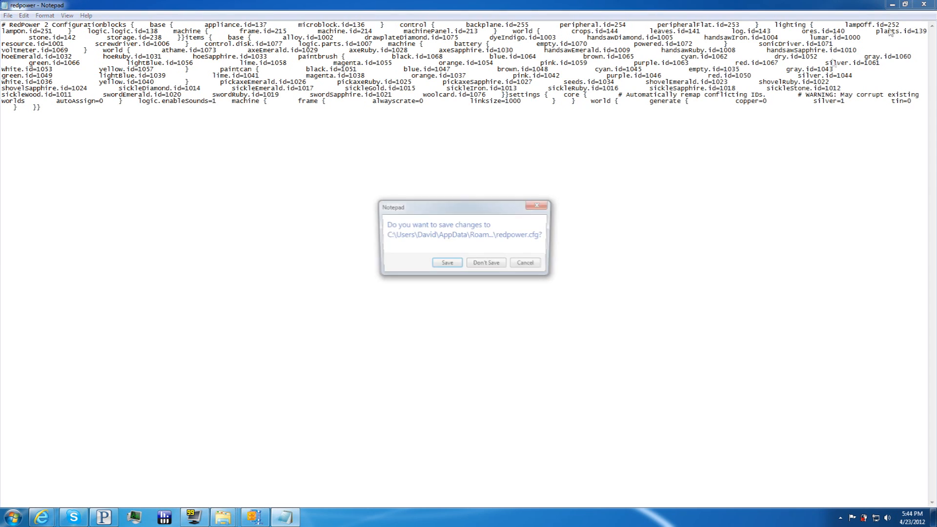
pyautogui.click(446, 262)
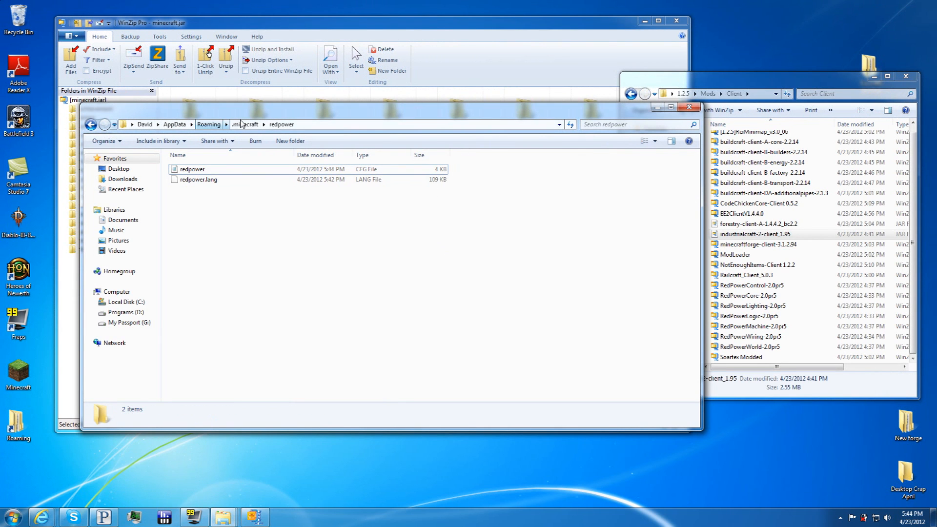
# - Open IC2.cfg from the config folder, scroll through its block IDs and close it unchanged
pyautogui.click(244, 124)
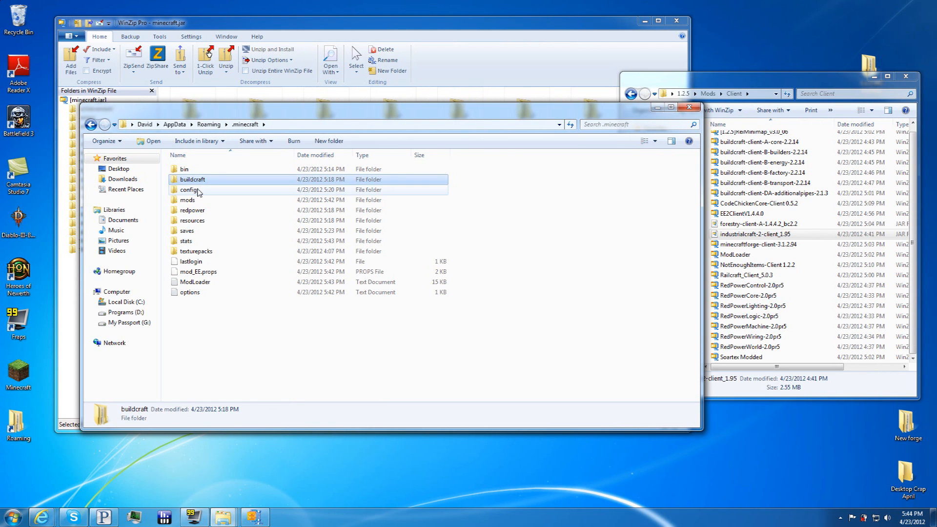
pyautogui.doubleClick(185, 199)
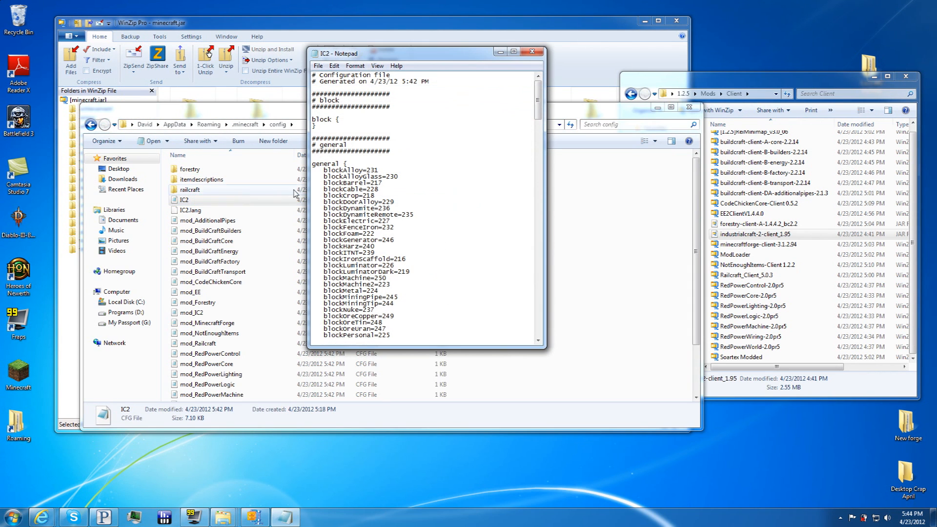
pyautogui.scroll(-3)
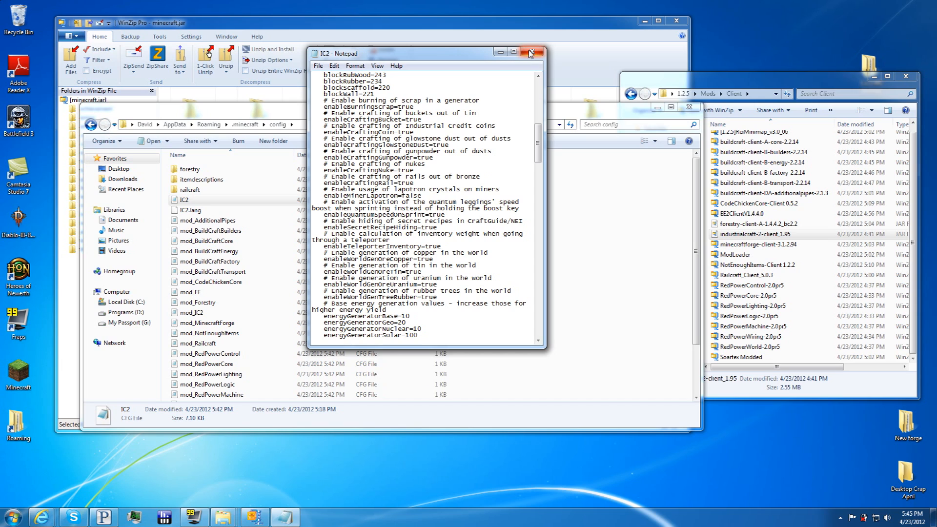
pyautogui.moveTo(531, 53)
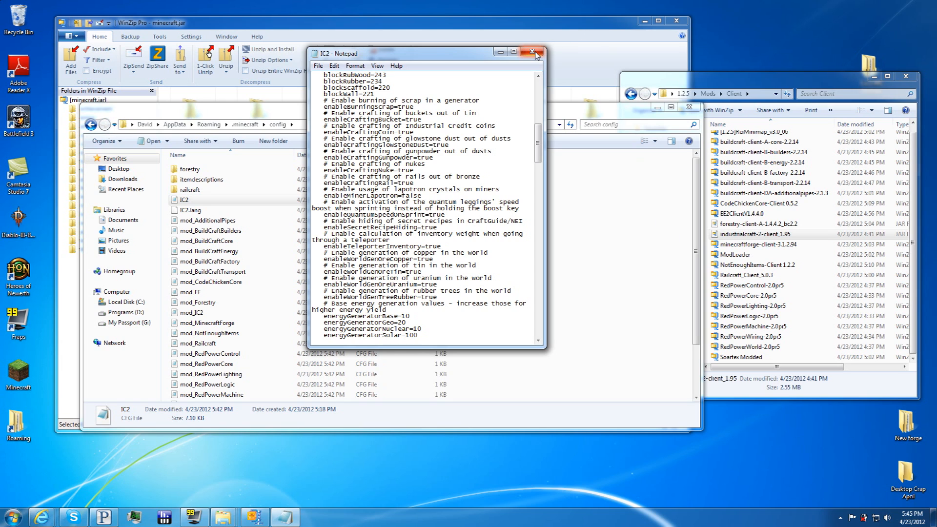
pyautogui.click(532, 53)
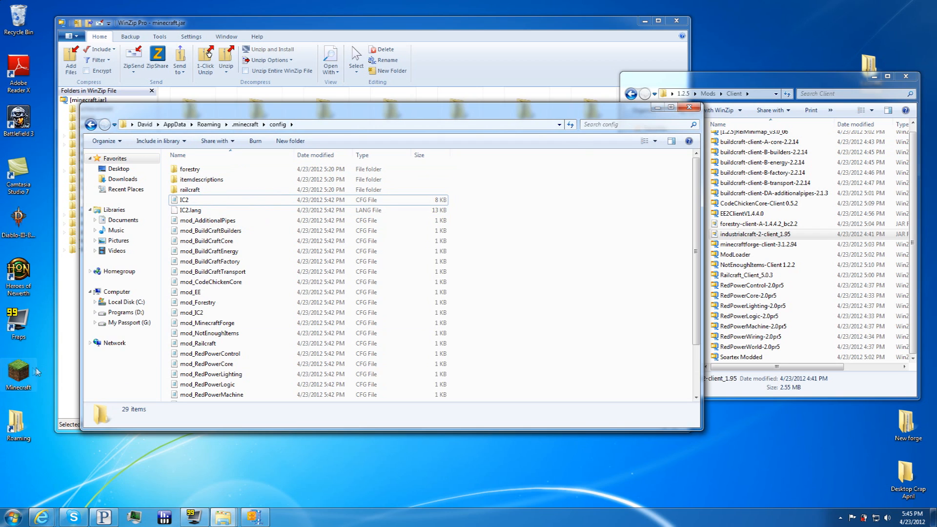
# - Launch Minecraft, log in and create a new world named with 'egaseagaw' appended
pyautogui.click(269, 518)
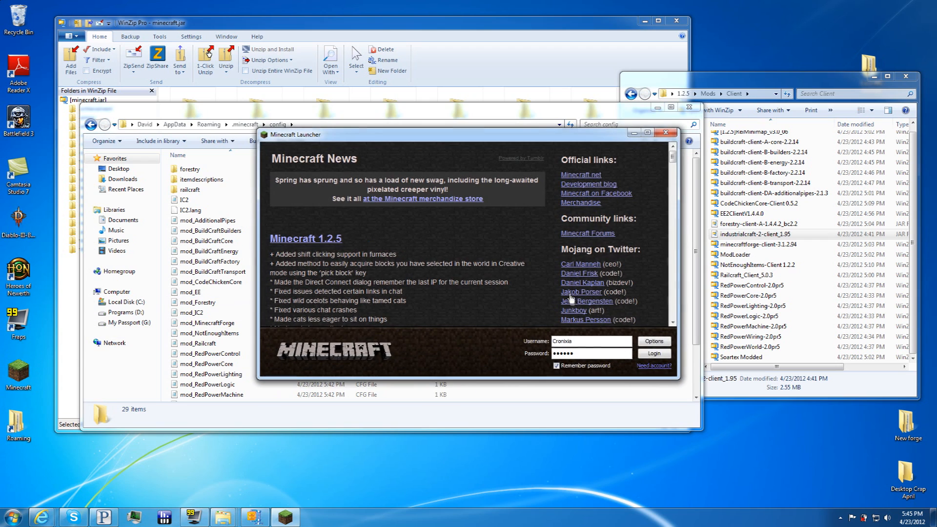
pyautogui.click(653, 354)
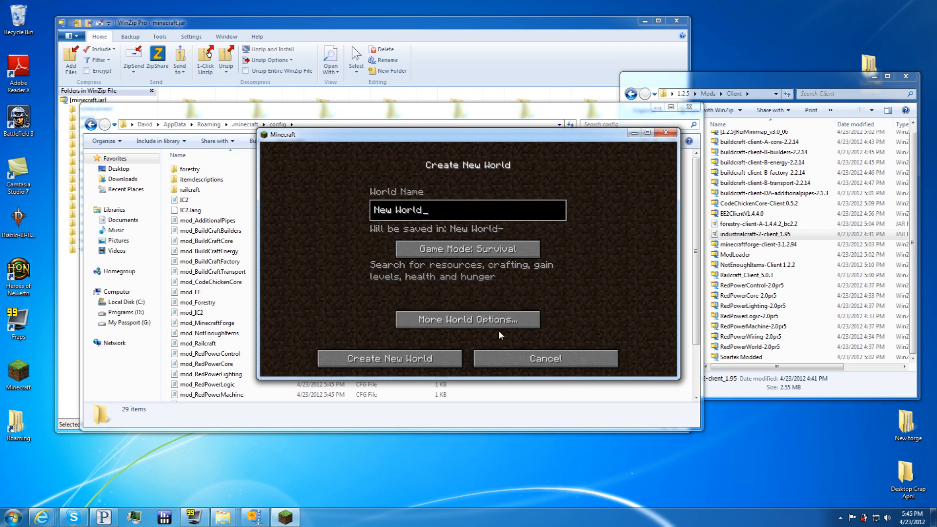
pyautogui.write('egaseagaw')
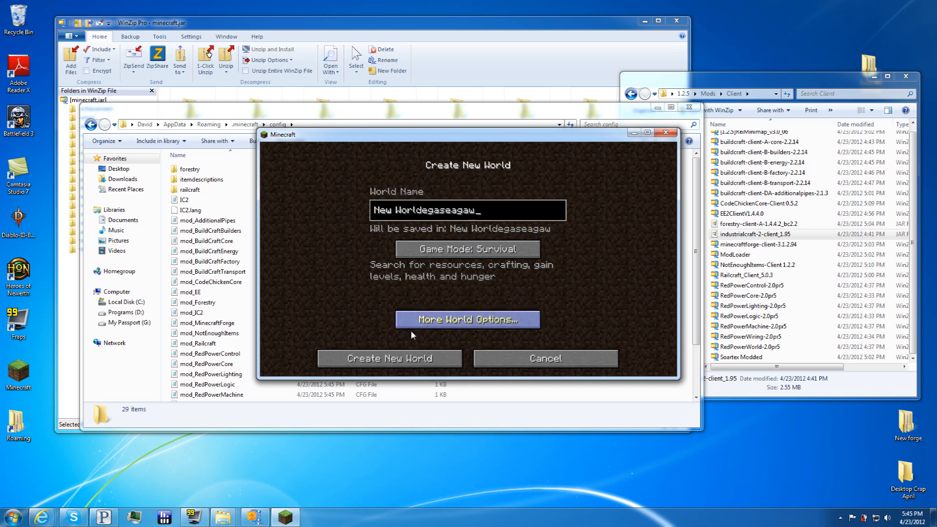
pyautogui.click(389, 358)
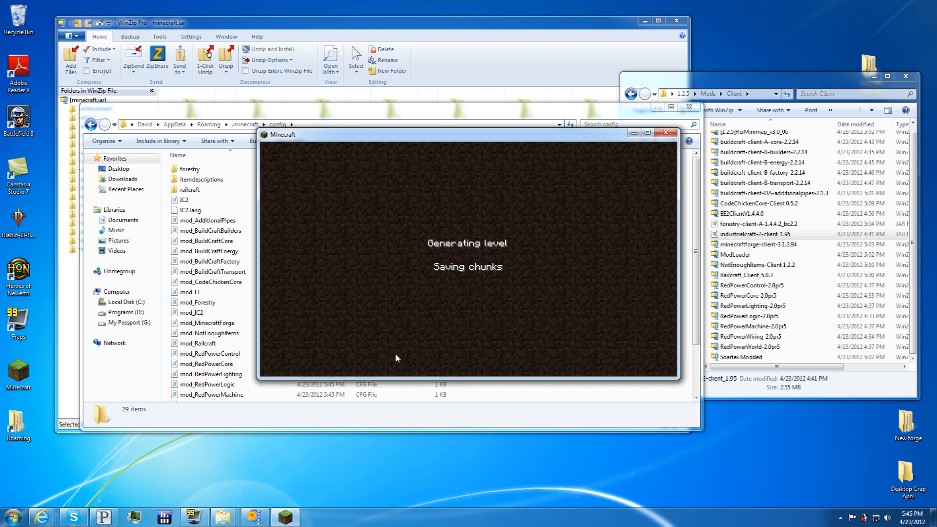
pyautogui.moveTo(389, 363)
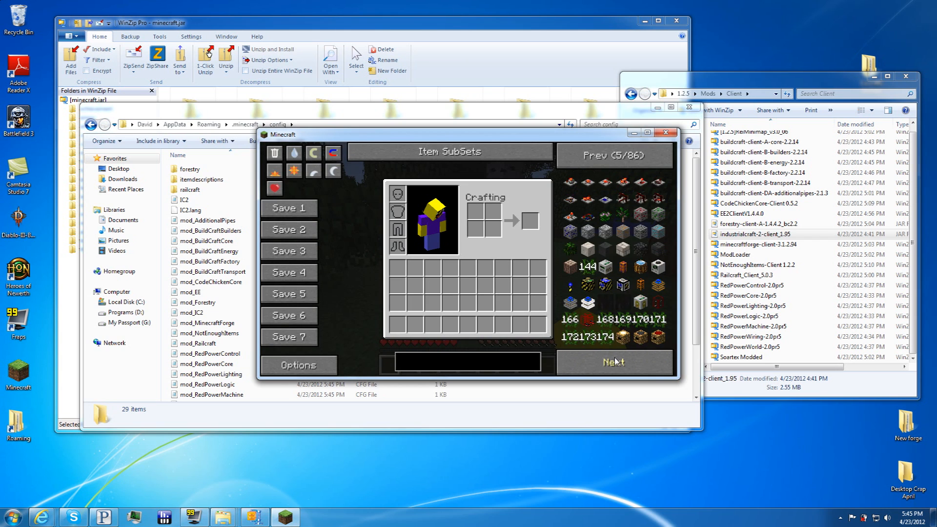
# - Page back and forth through NEI's item list to check modded items, then pause the game
pyautogui.click(612, 361)
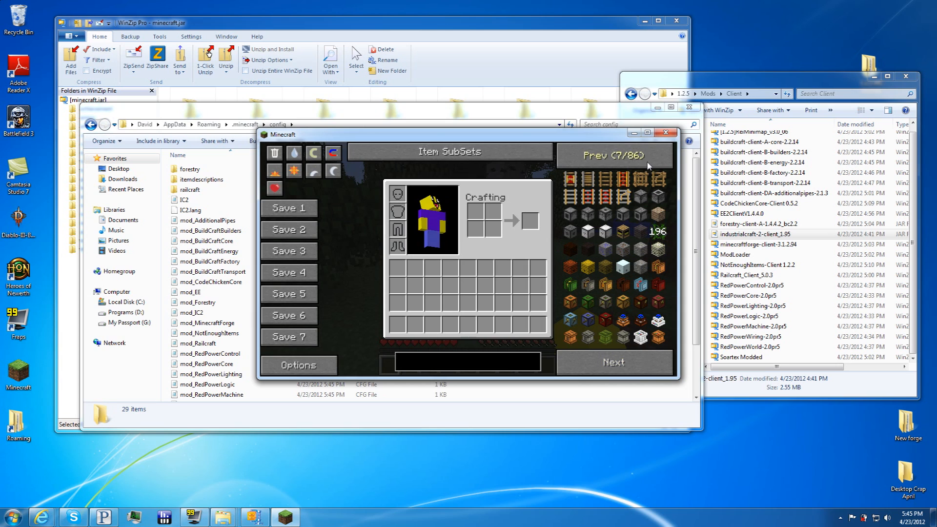
pyautogui.moveTo(603, 249)
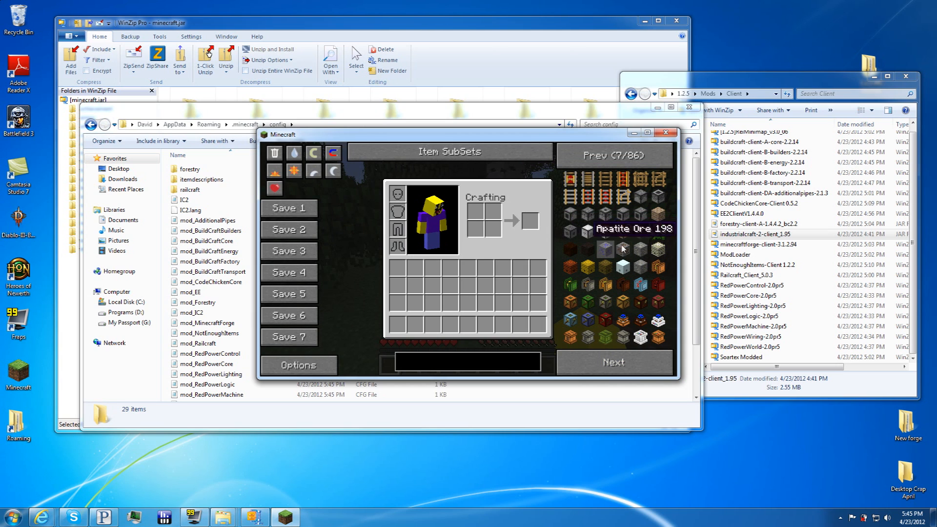
pyautogui.click(612, 155)
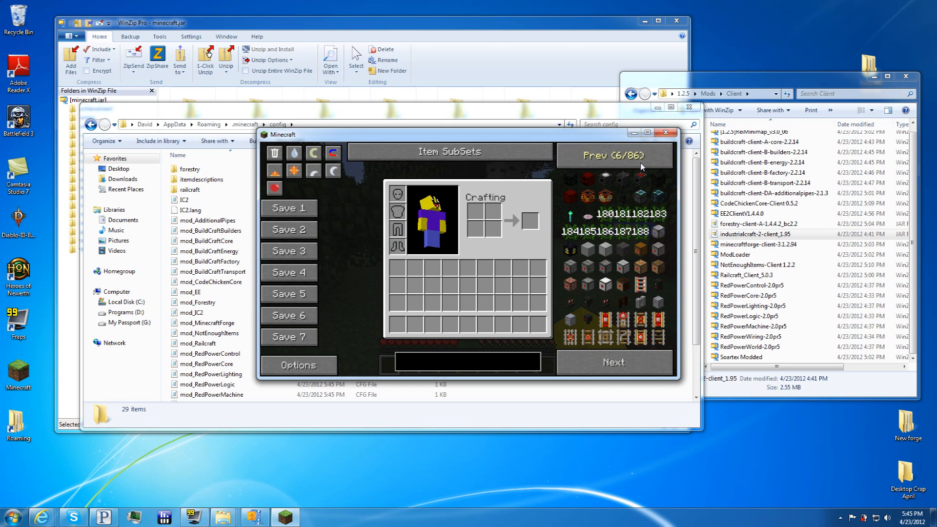
pyautogui.click(613, 155)
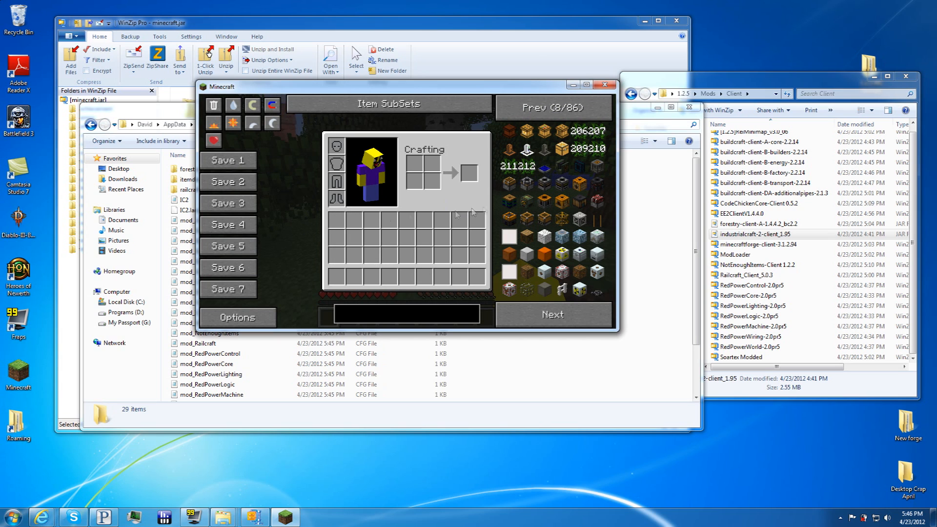
pyautogui.moveTo(603, 84)
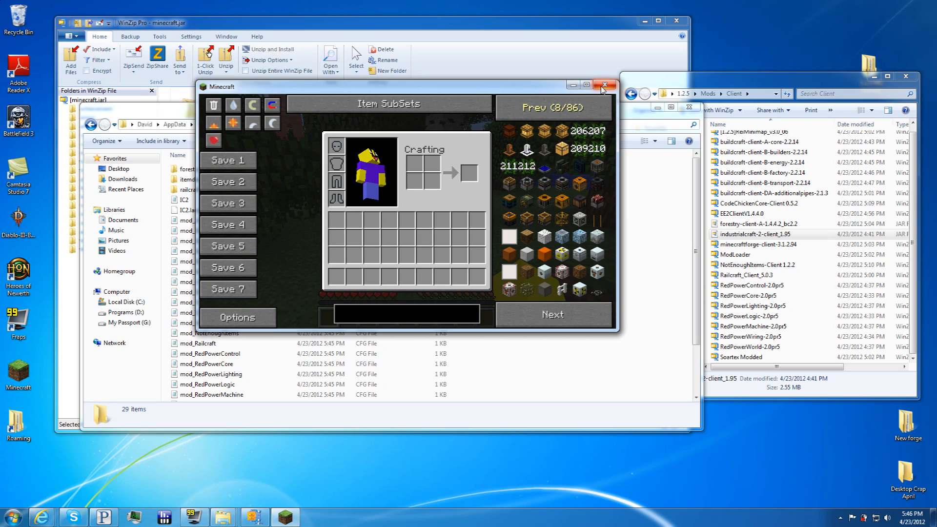
pyautogui.moveTo(603, 86)
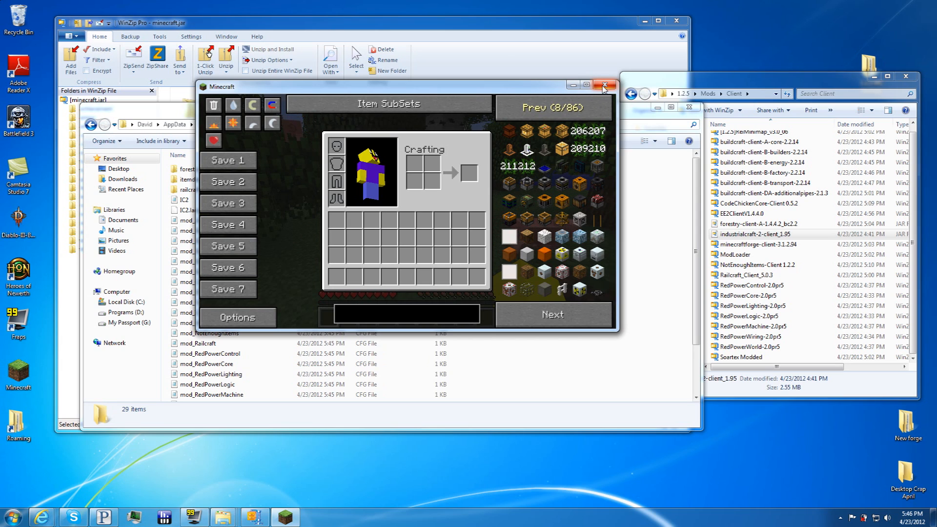
pyautogui.moveTo(298, 207)
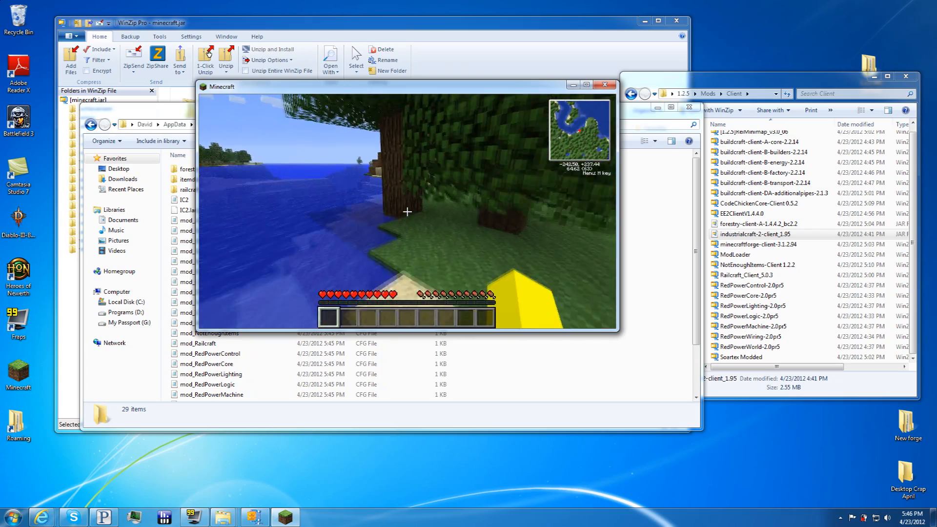
pyautogui.moveTo(407, 212)
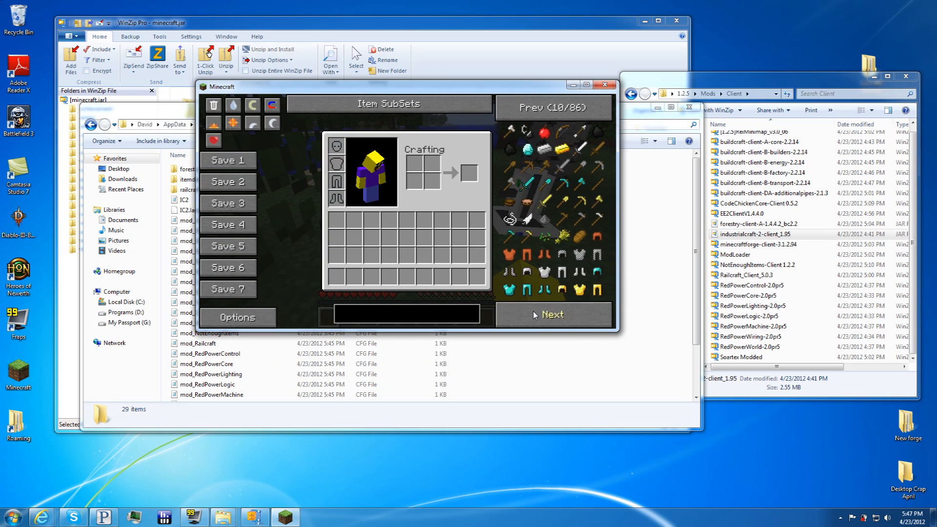
pyautogui.click(552, 105)
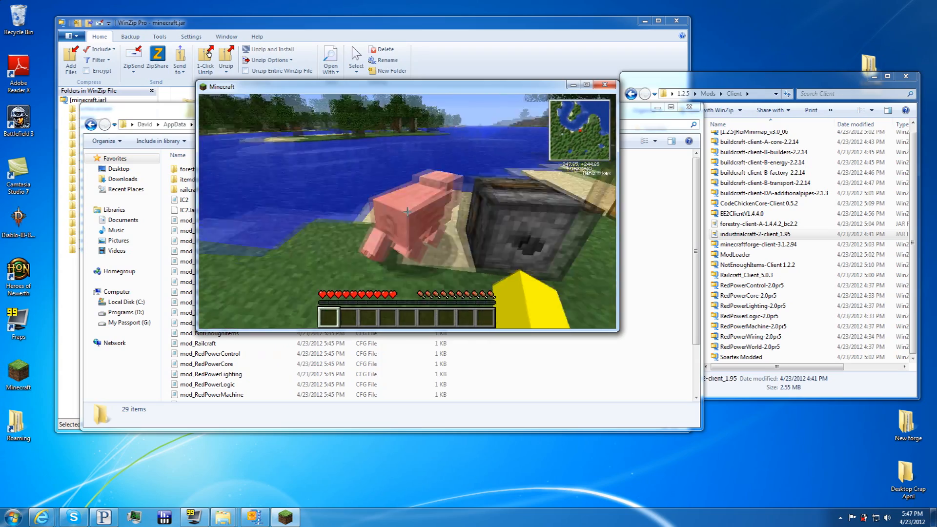
pyautogui.press('Escape')
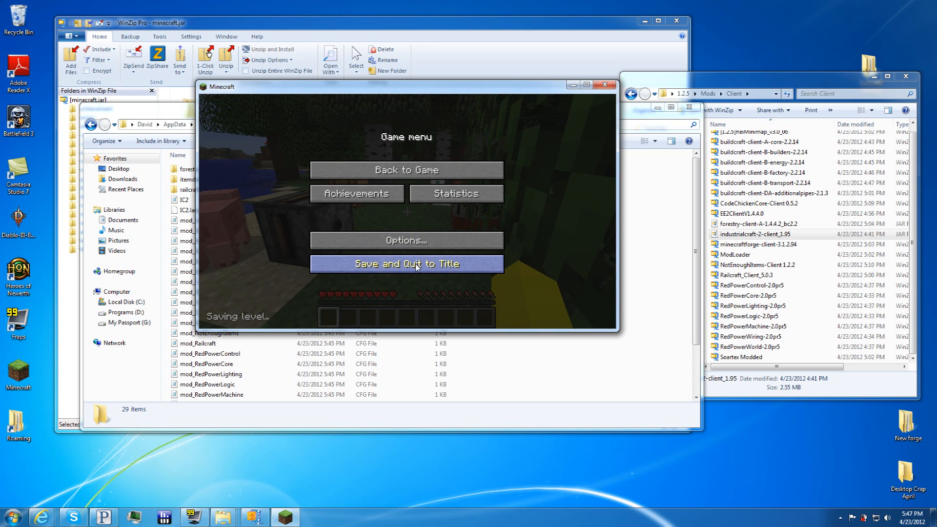
# - Save and quit to the title screen, then close the Minecraft window
pyautogui.click(406, 264)
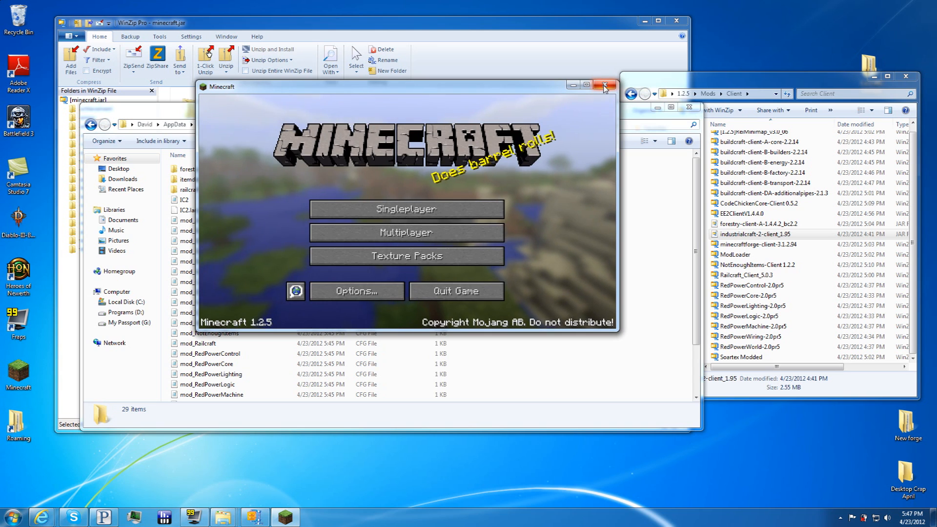
pyautogui.click(604, 85)
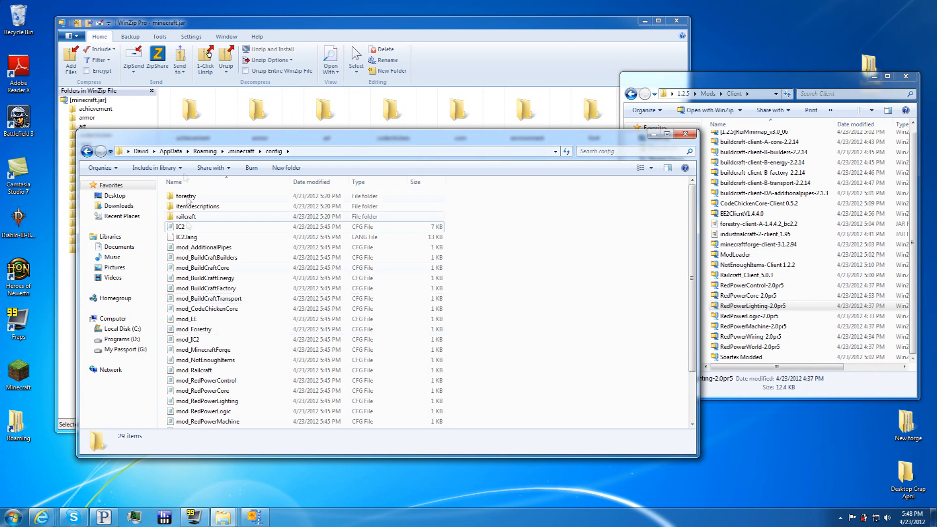
# - Move Soartex Modded from Mods\Client into the .minecraft\texturepacks folder
pyautogui.click(240, 150)
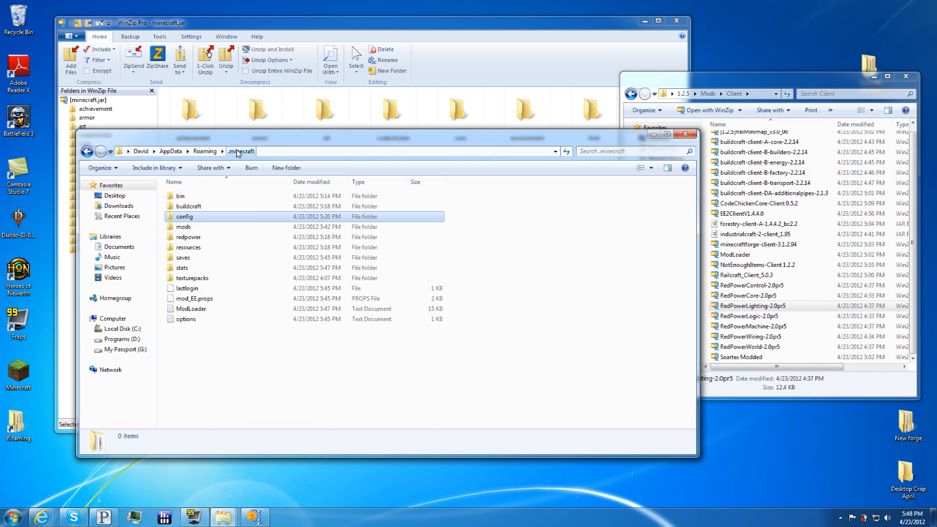
pyautogui.click(184, 217)
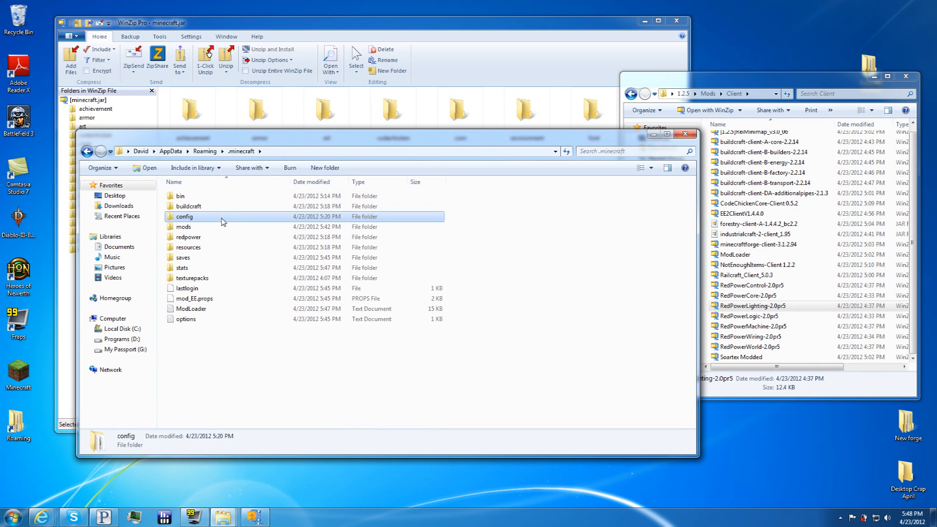
pyautogui.doubleClick(192, 279)
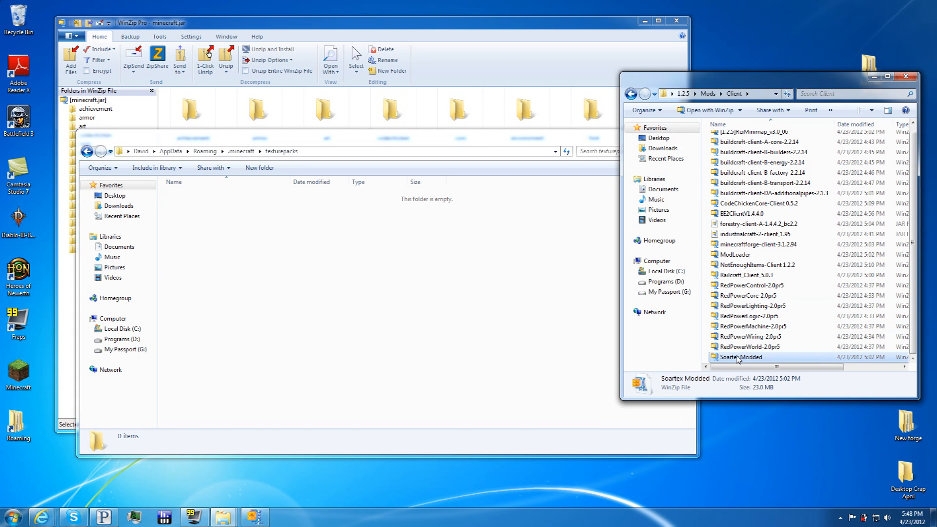
pyautogui.doubleClick(741, 357)
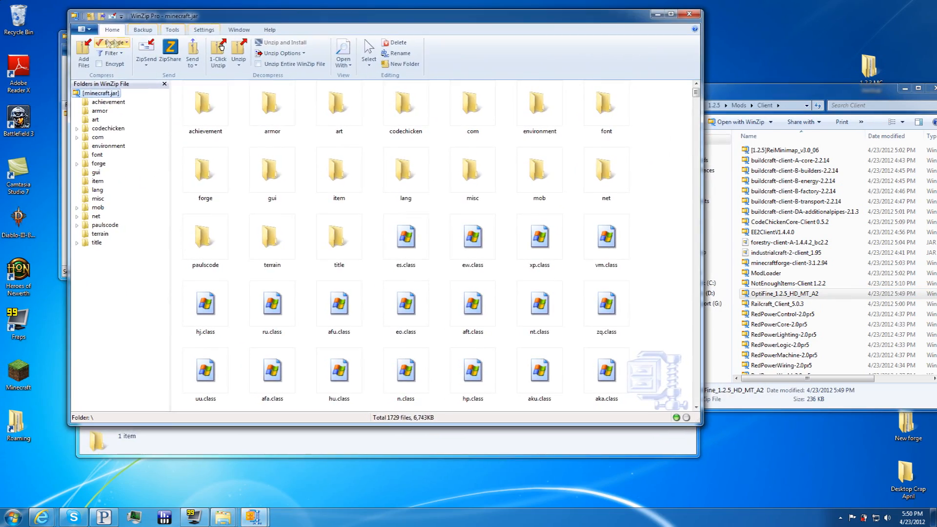
# - Add the OptiFine zip's class files into minecraft.jar in WinZip, then start the launcher
pyautogui.doubleClick(781, 294)
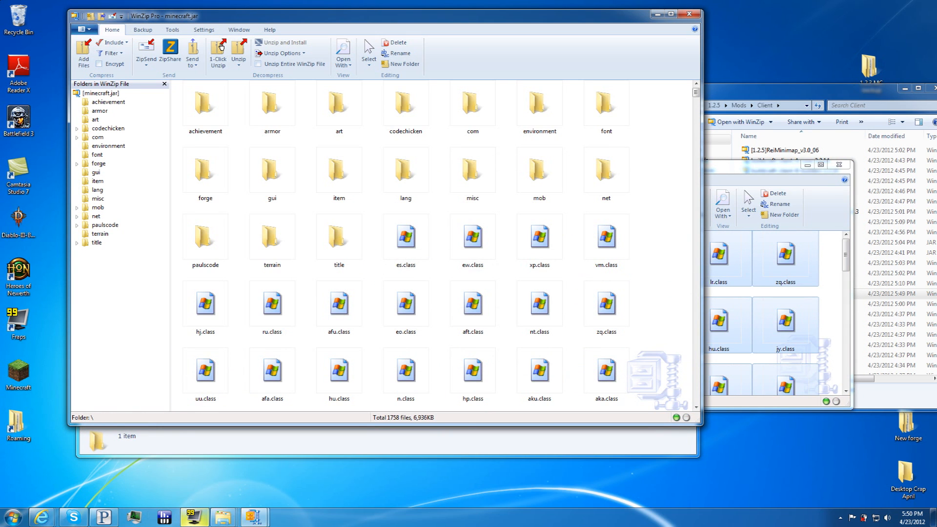
pyautogui.click(17, 374)
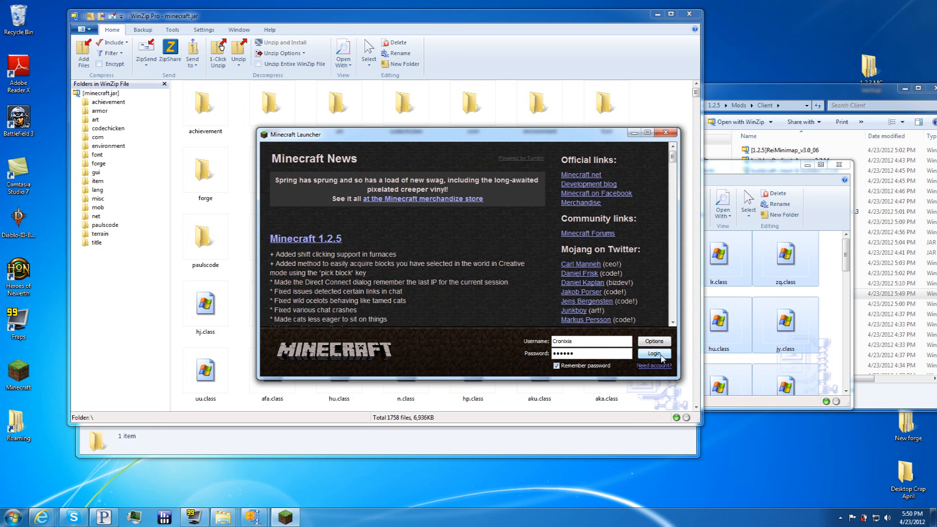
# - Log in and select Soartex Modded.zip as the active texture pack
pyautogui.click(653, 353)
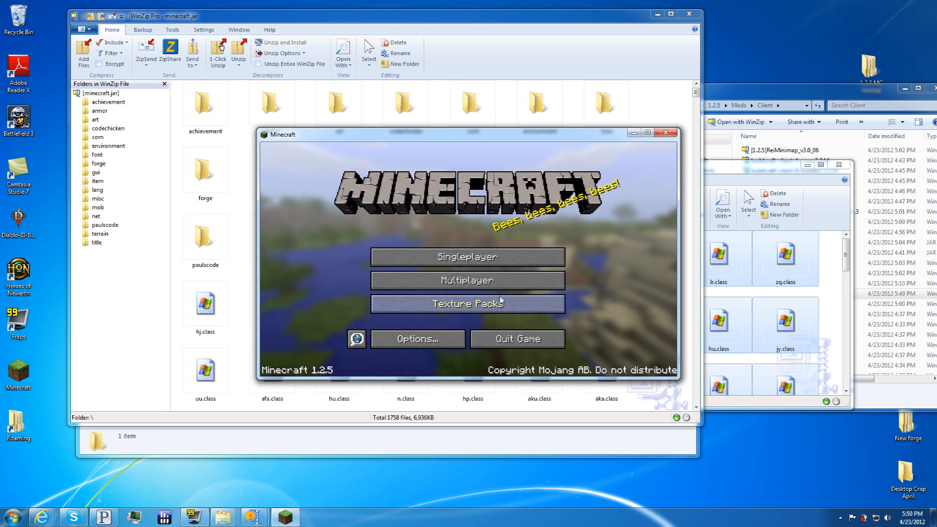
pyautogui.click(467, 303)
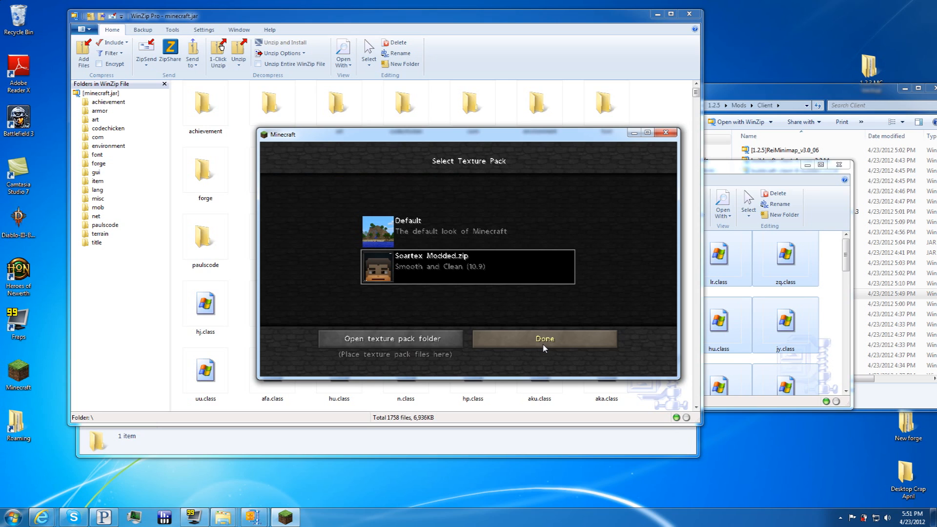
pyautogui.moveTo(405, 250)
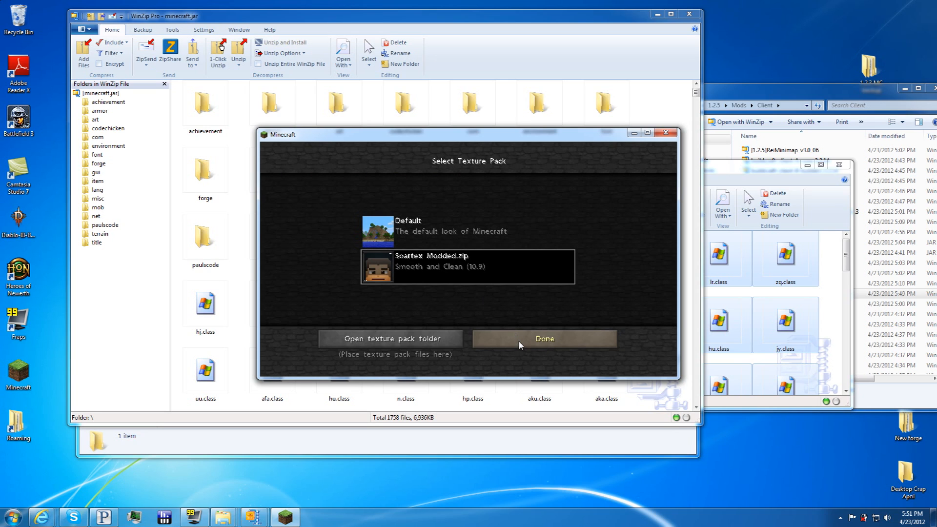
pyautogui.click(544, 338)
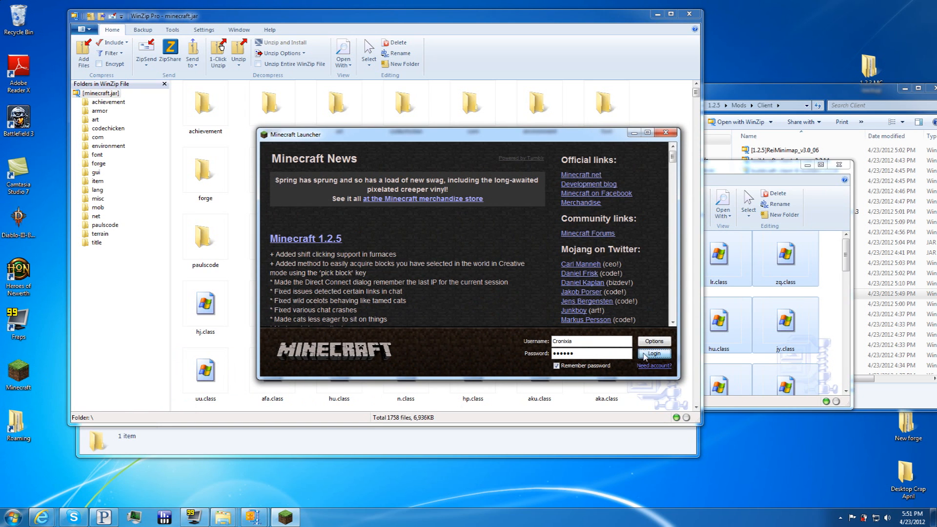
# - Log in again and play the New Worldegaseagawg singleplayer world with Soartex textures
pyautogui.click(653, 355)
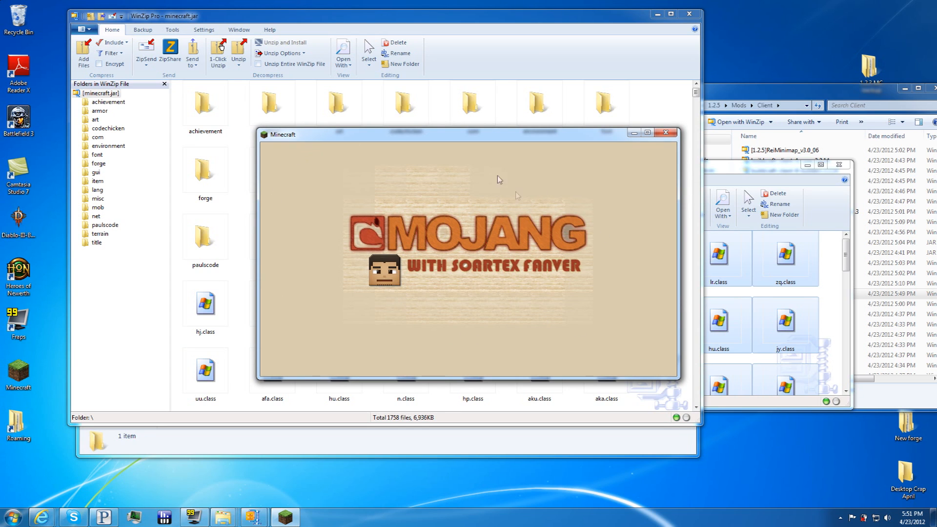
pyautogui.moveTo(438, 162)
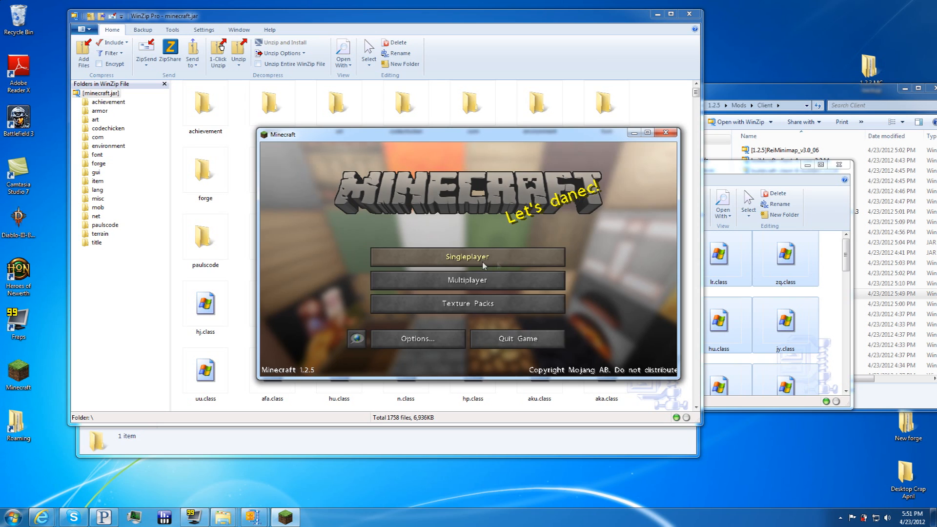
pyautogui.click(467, 257)
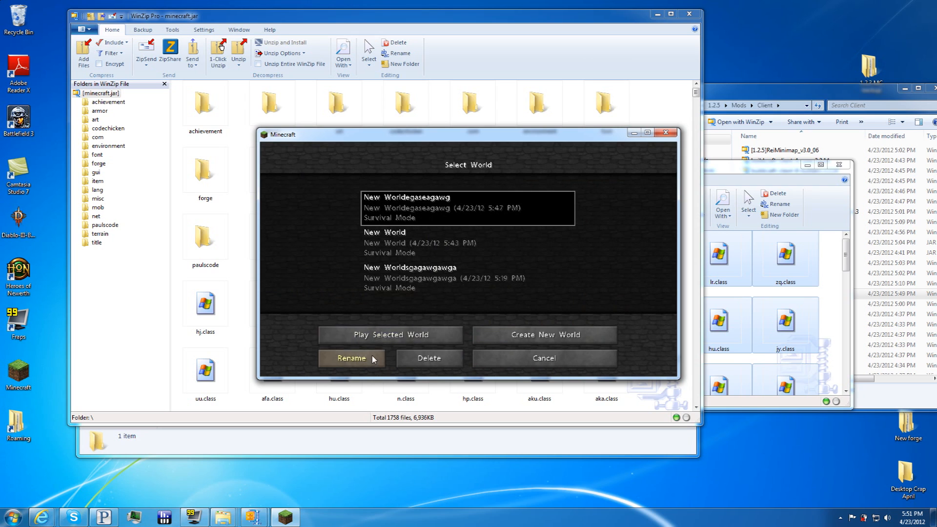
pyautogui.moveTo(467, 214)
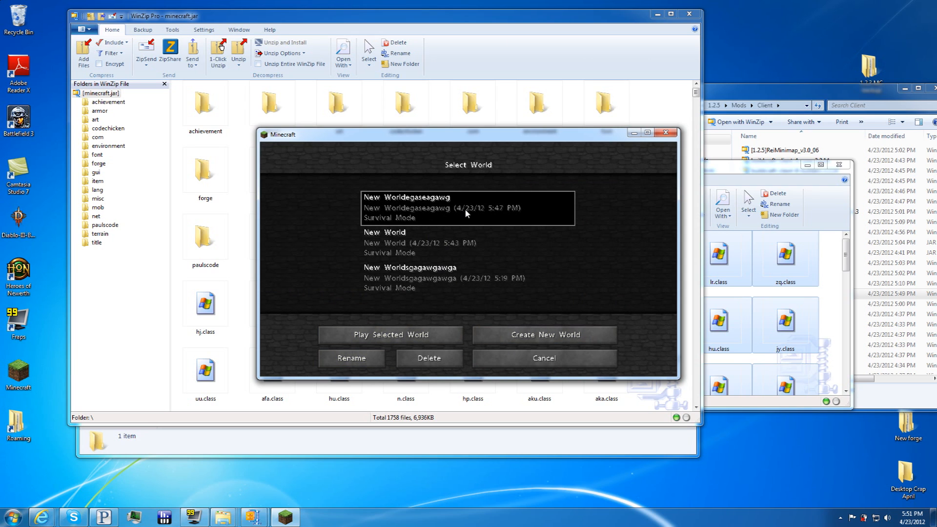
pyautogui.click(389, 334)
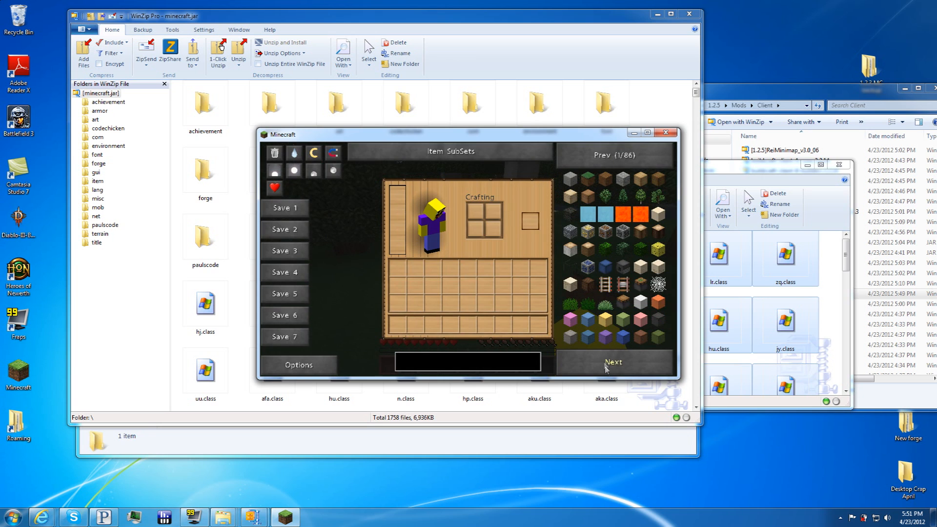
# - Page forward through the mod item list to page 7 of 74 and maximize the game window
pyautogui.click(613, 362)
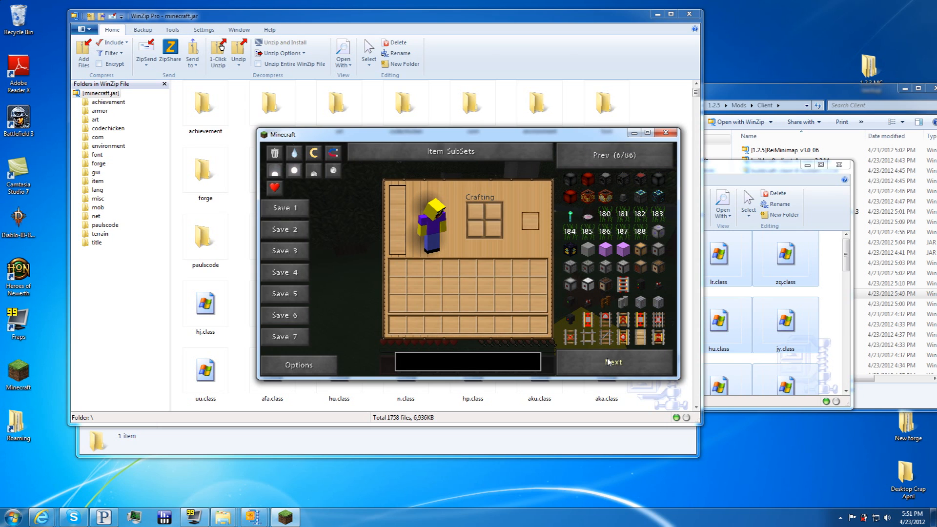
pyautogui.click(613, 361)
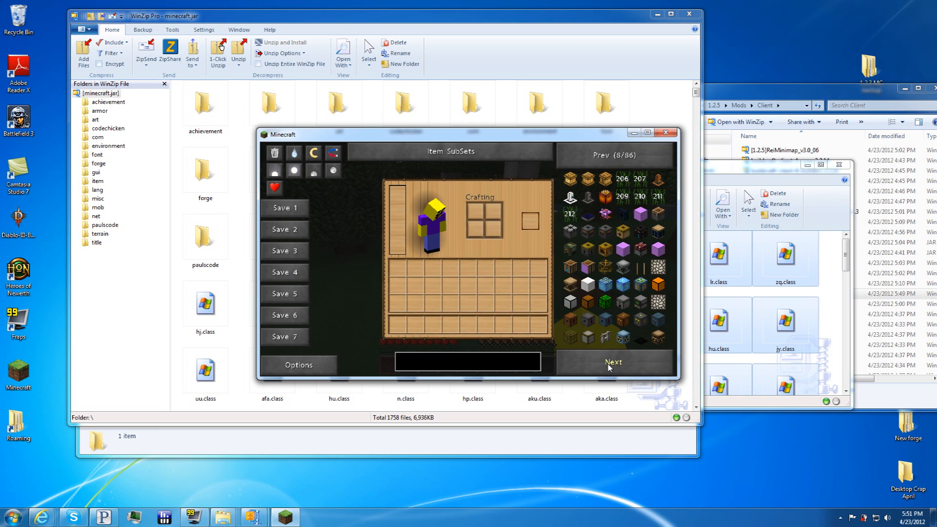
pyautogui.moveTo(657, 254)
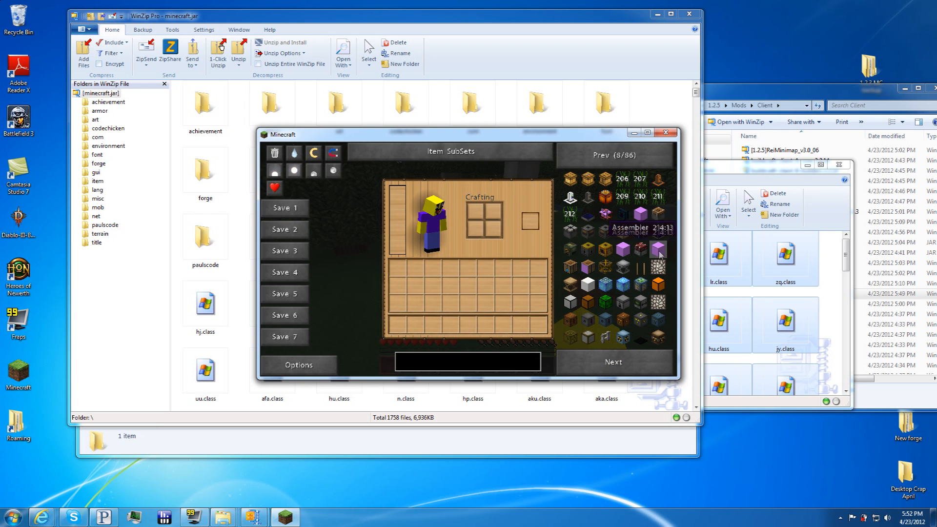
pyautogui.click(613, 361)
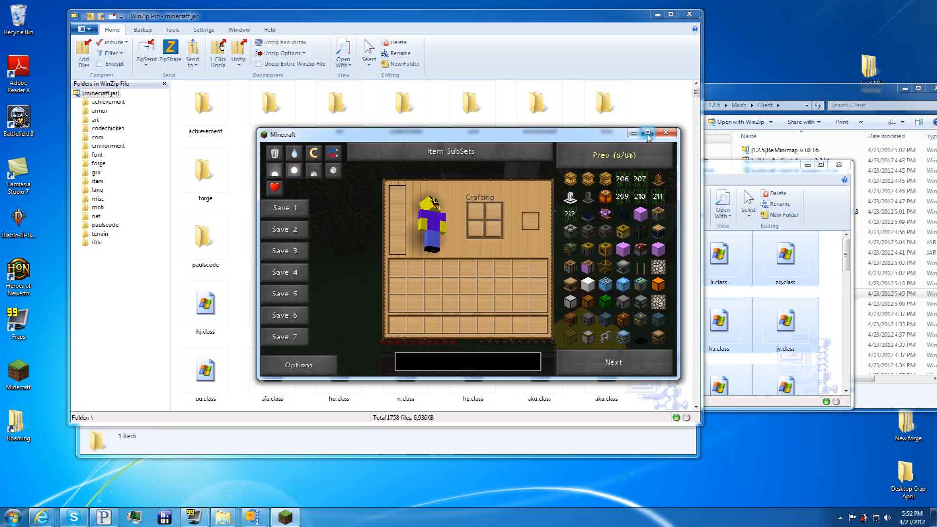
pyautogui.click(646, 134)
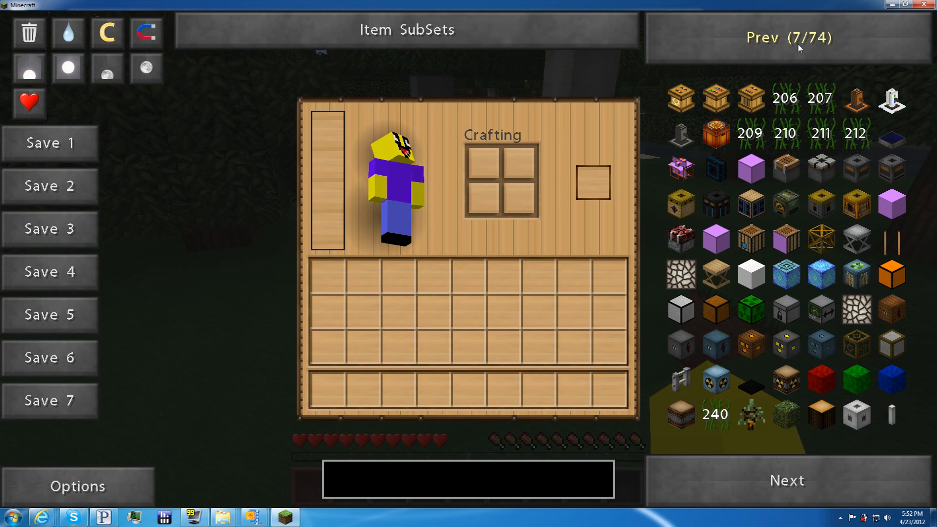
# - Page back and forth to page 5 of 74, confirming Forest Hive 199:1 and Blast Furnace Brick show proper names and ids
pyautogui.click(786, 37)
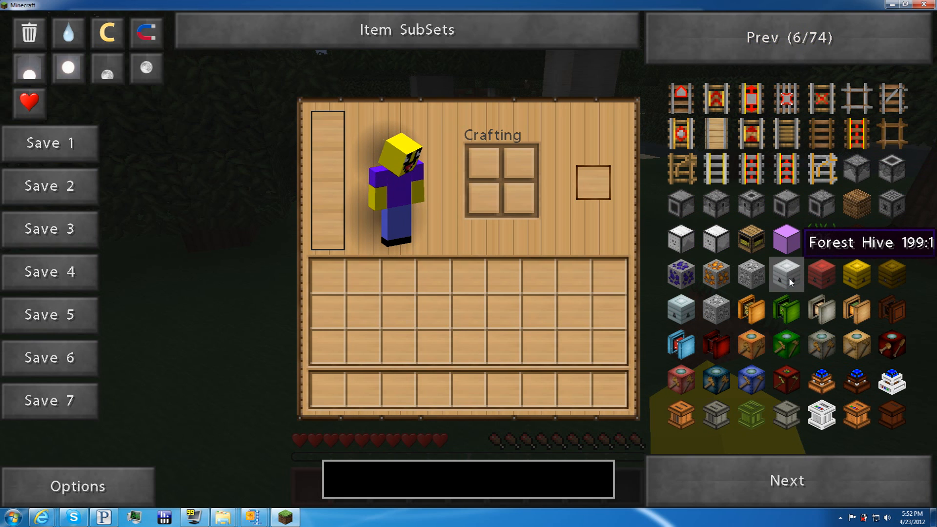
pyautogui.moveTo(821, 275)
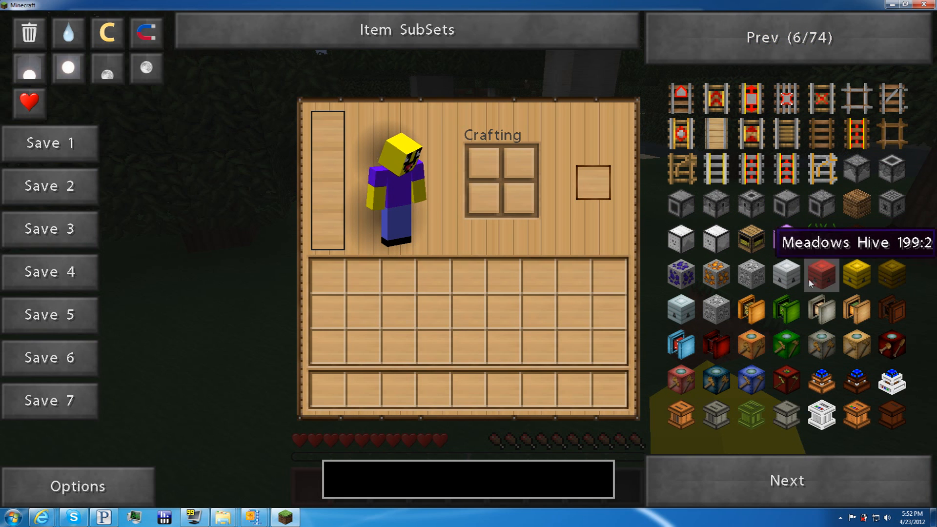
pyautogui.moveTo(785, 240)
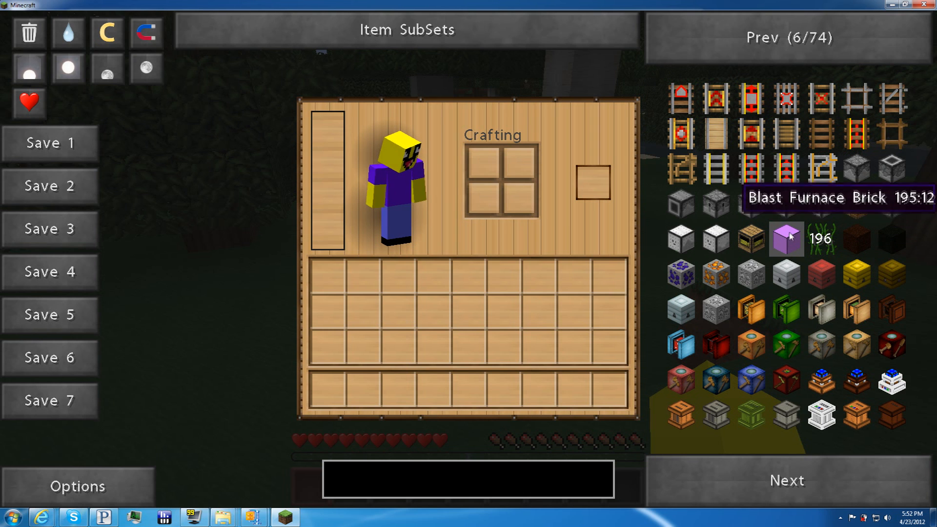
pyautogui.click(763, 37)
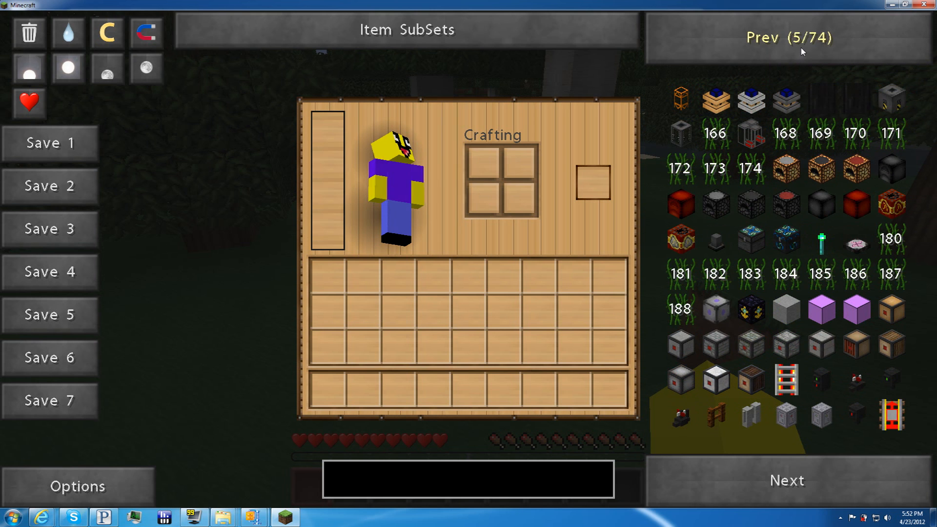
pyautogui.click(787, 37)
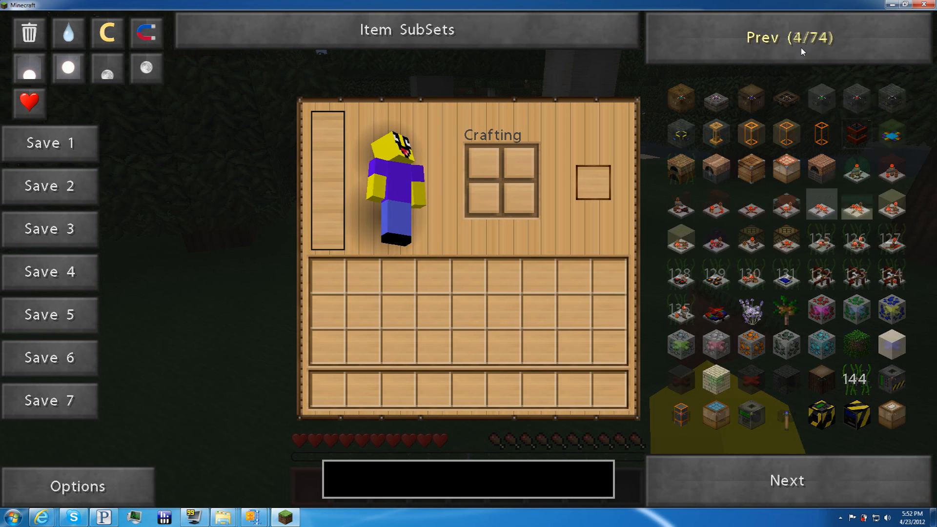
pyautogui.click(787, 480)
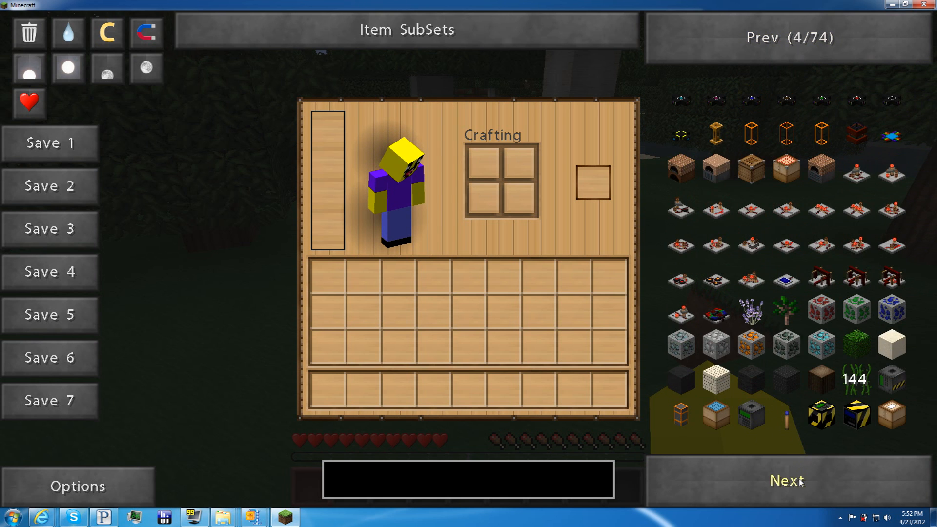
pyautogui.click(785, 480)
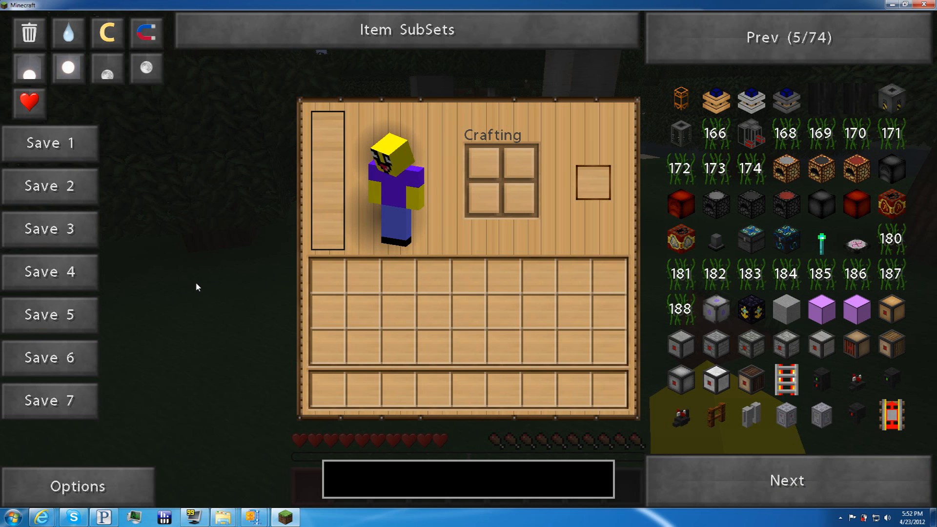
pyautogui.moveTo(260, 252)
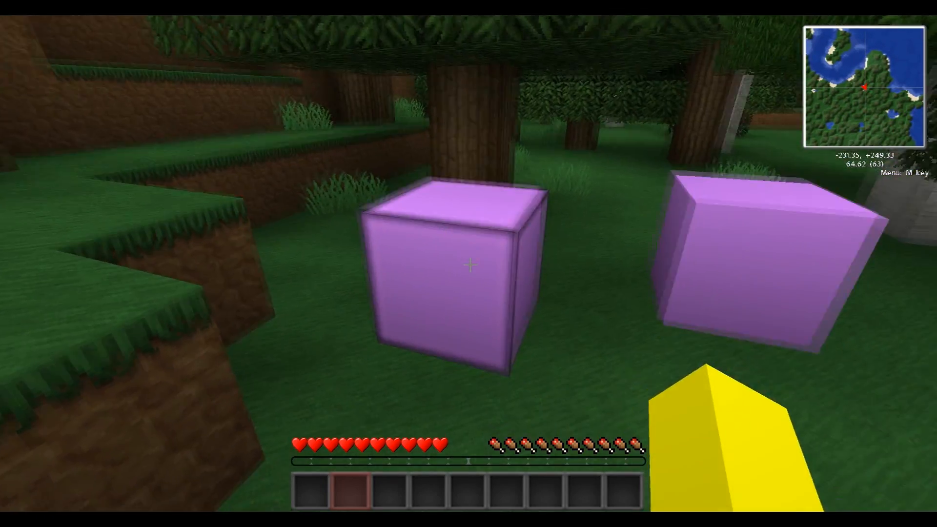
pyautogui.moveTo(469, 264)
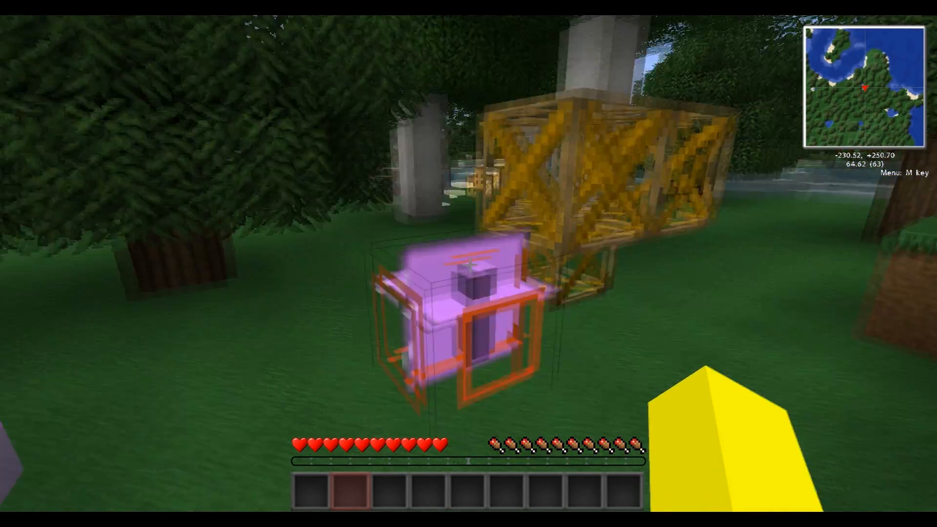
pyautogui.moveTo(469, 263)
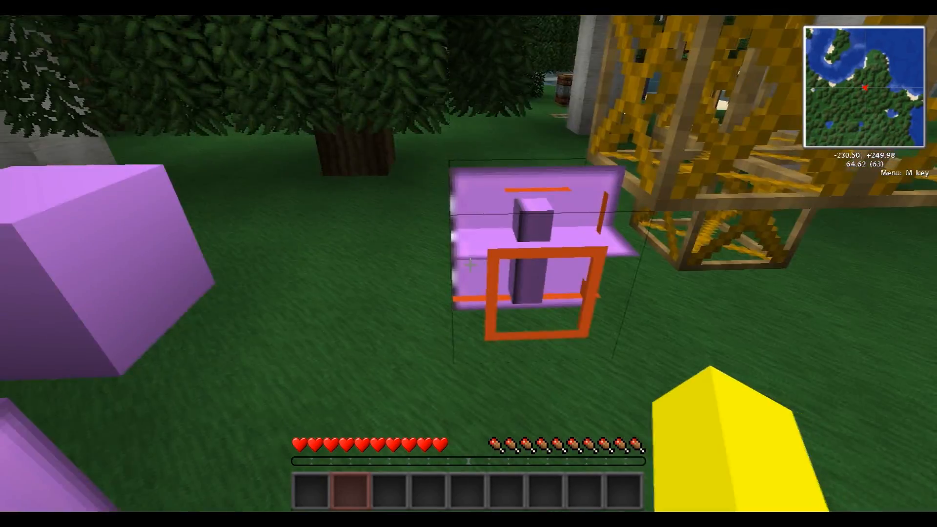
pyautogui.moveTo(469, 263)
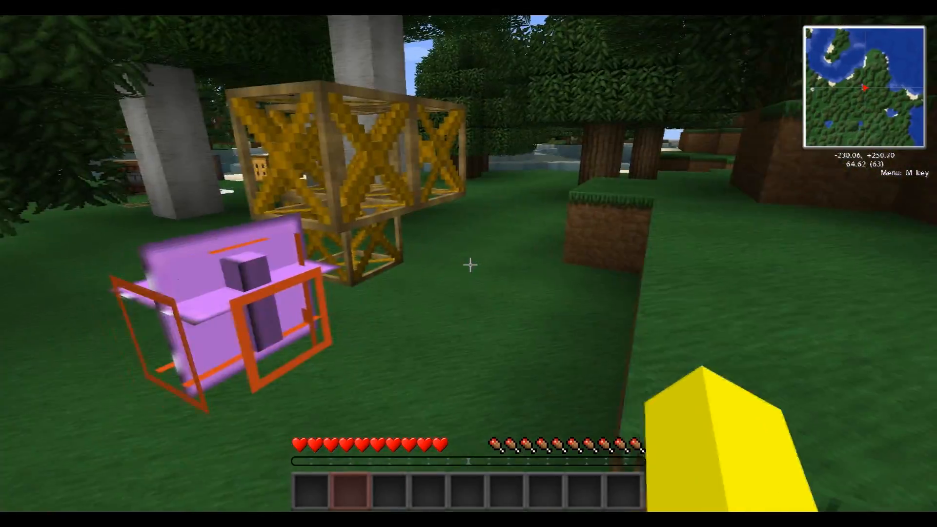
pyautogui.moveTo(468, 264)
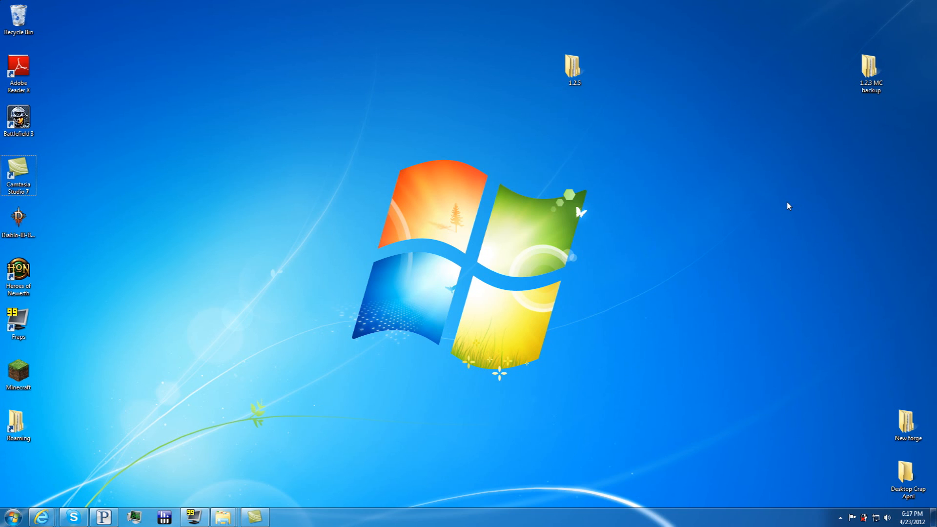
pyautogui.moveTo(789, 199)
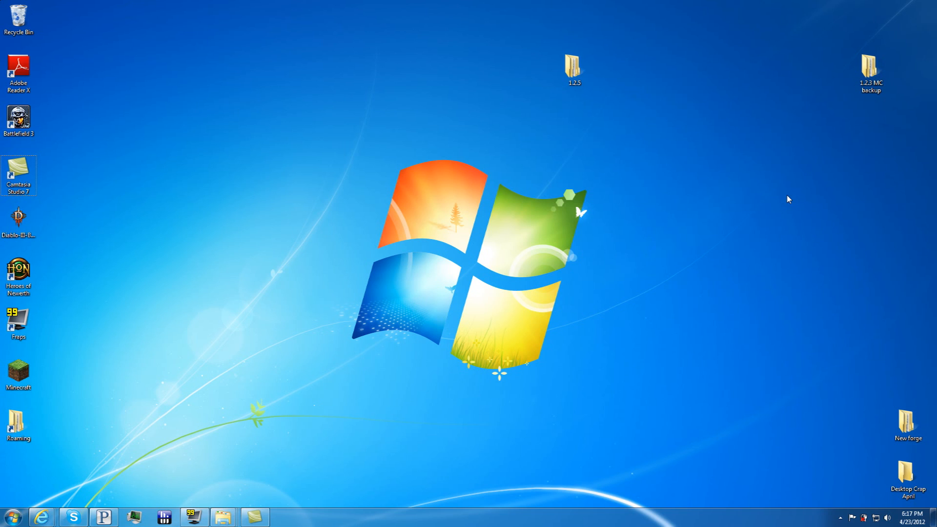